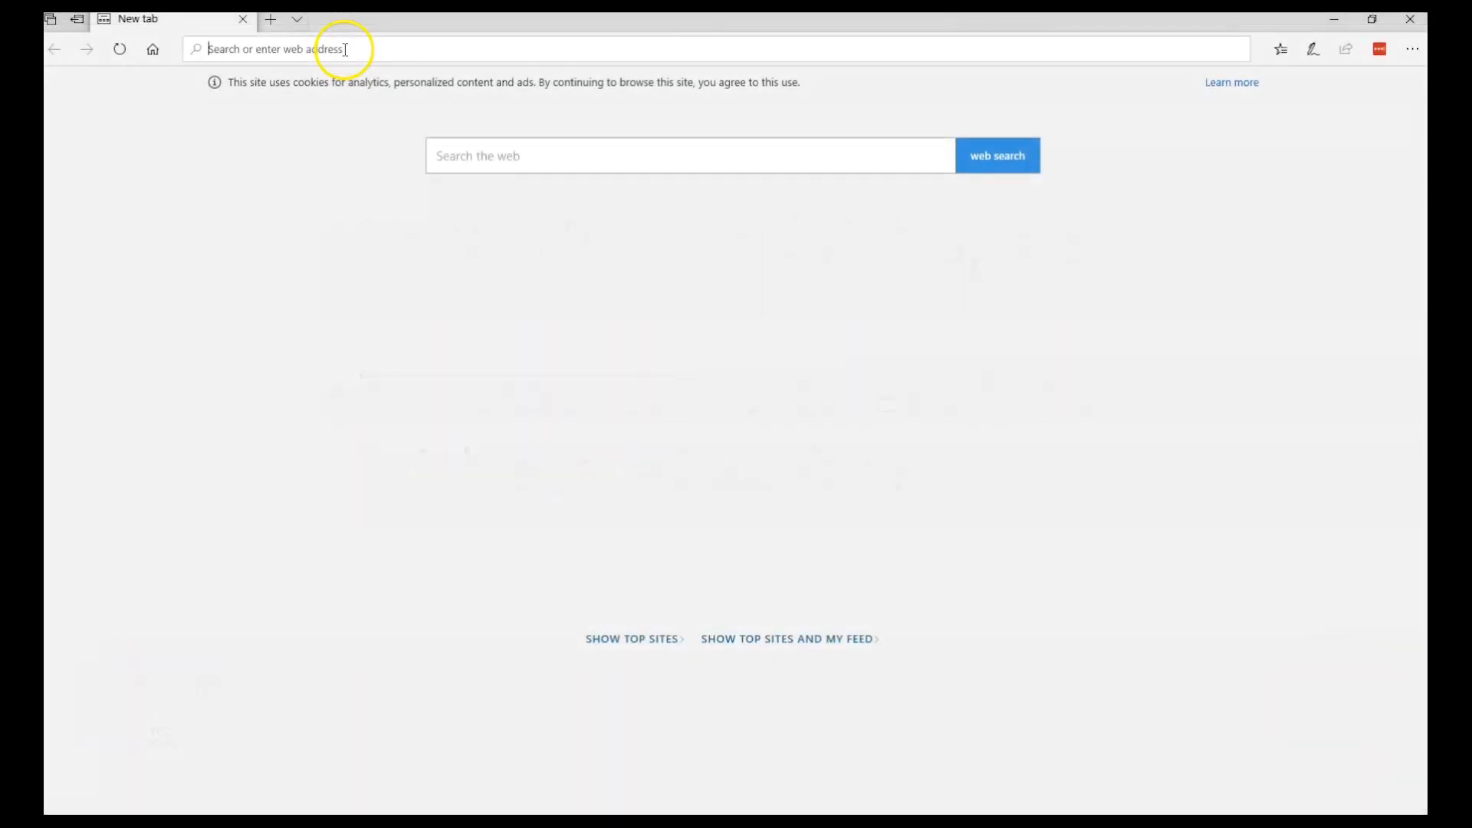
# Go to dit.ie and sign in to Brightspace through the student sign-on page.
pyautogui.write('dit.ie/brightspace/studentlogin/')
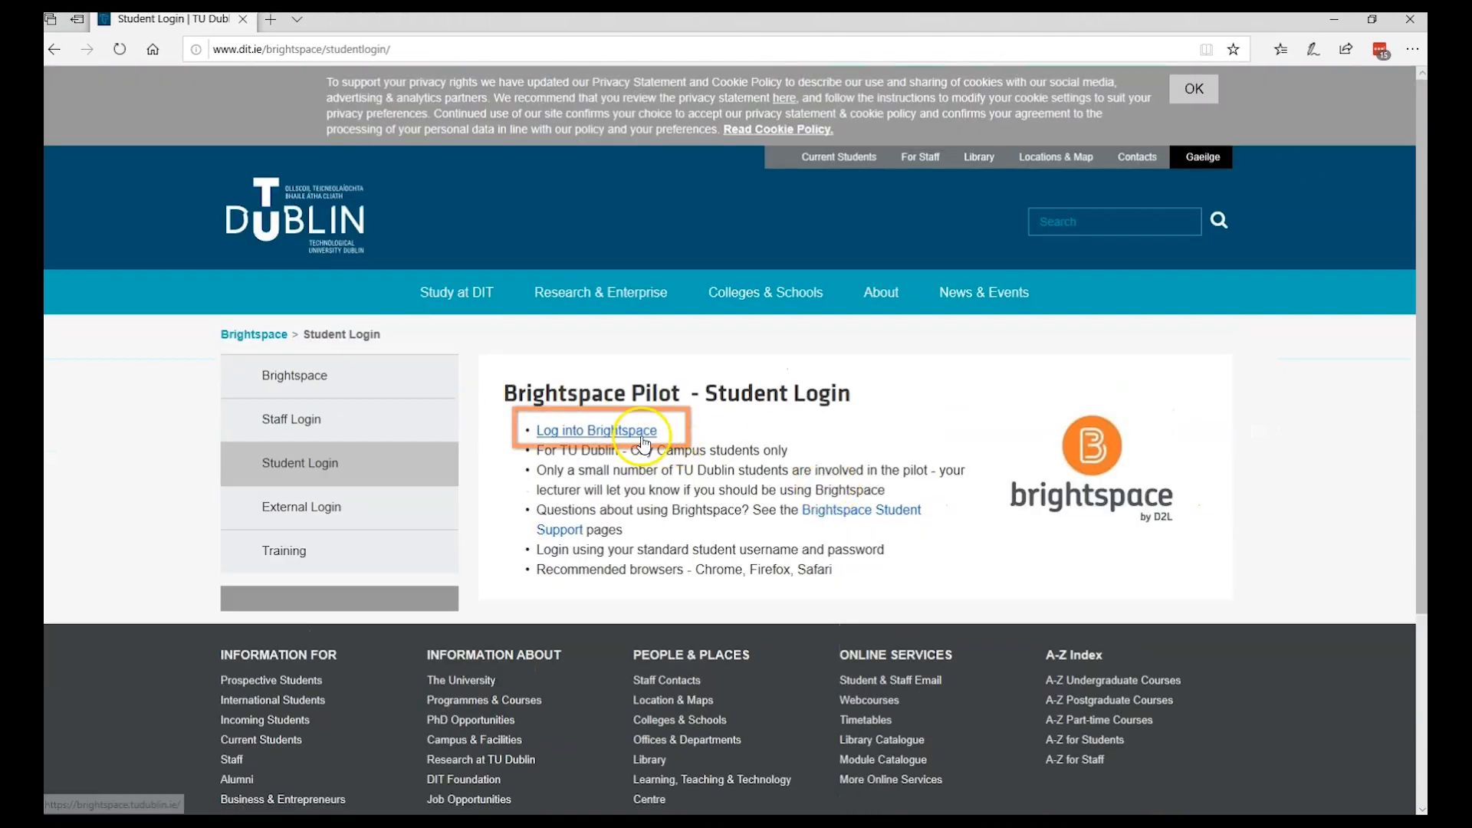
pyautogui.click(595, 431)
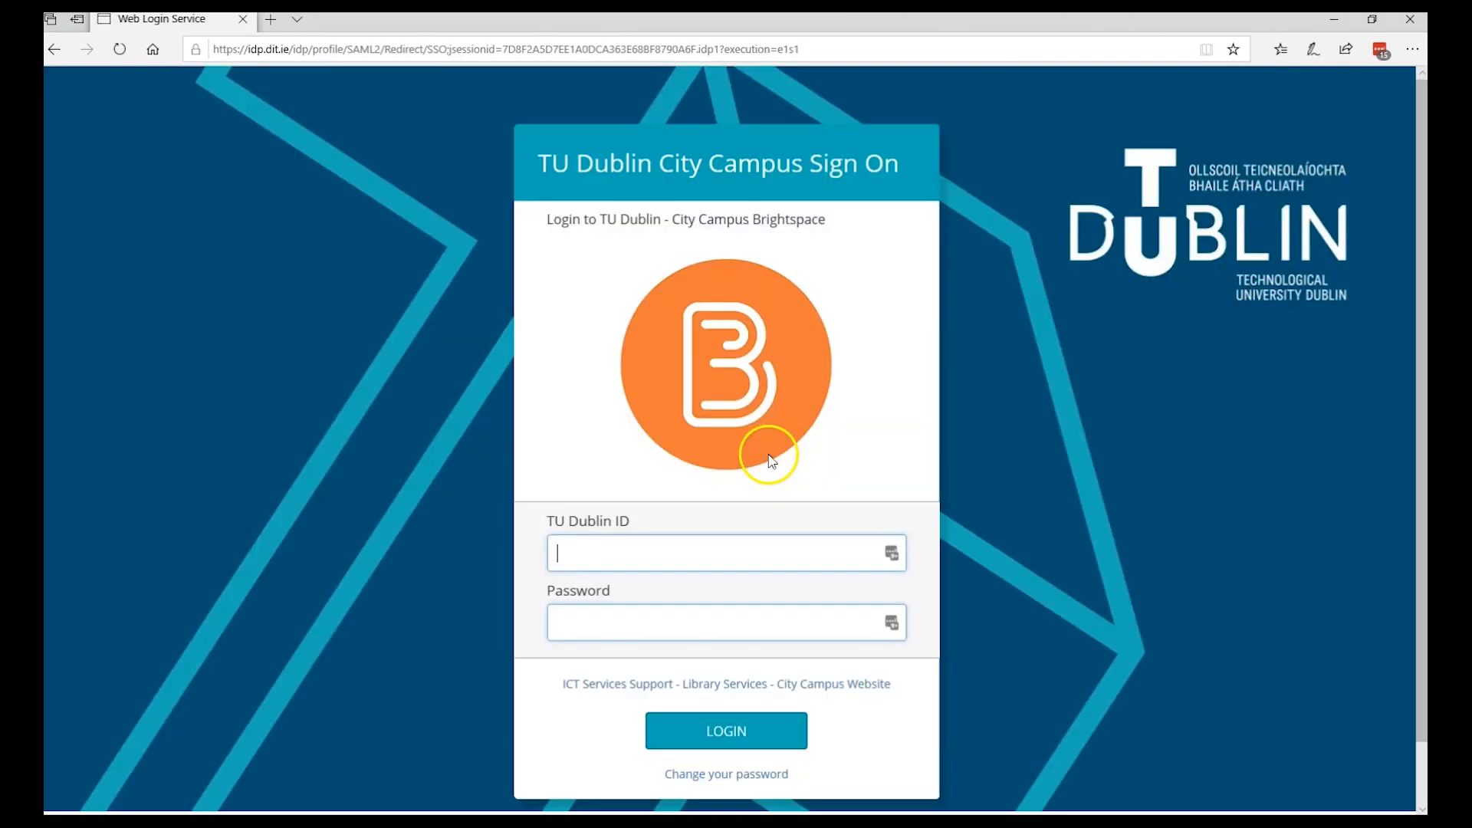
pyautogui.moveTo(685, 640)
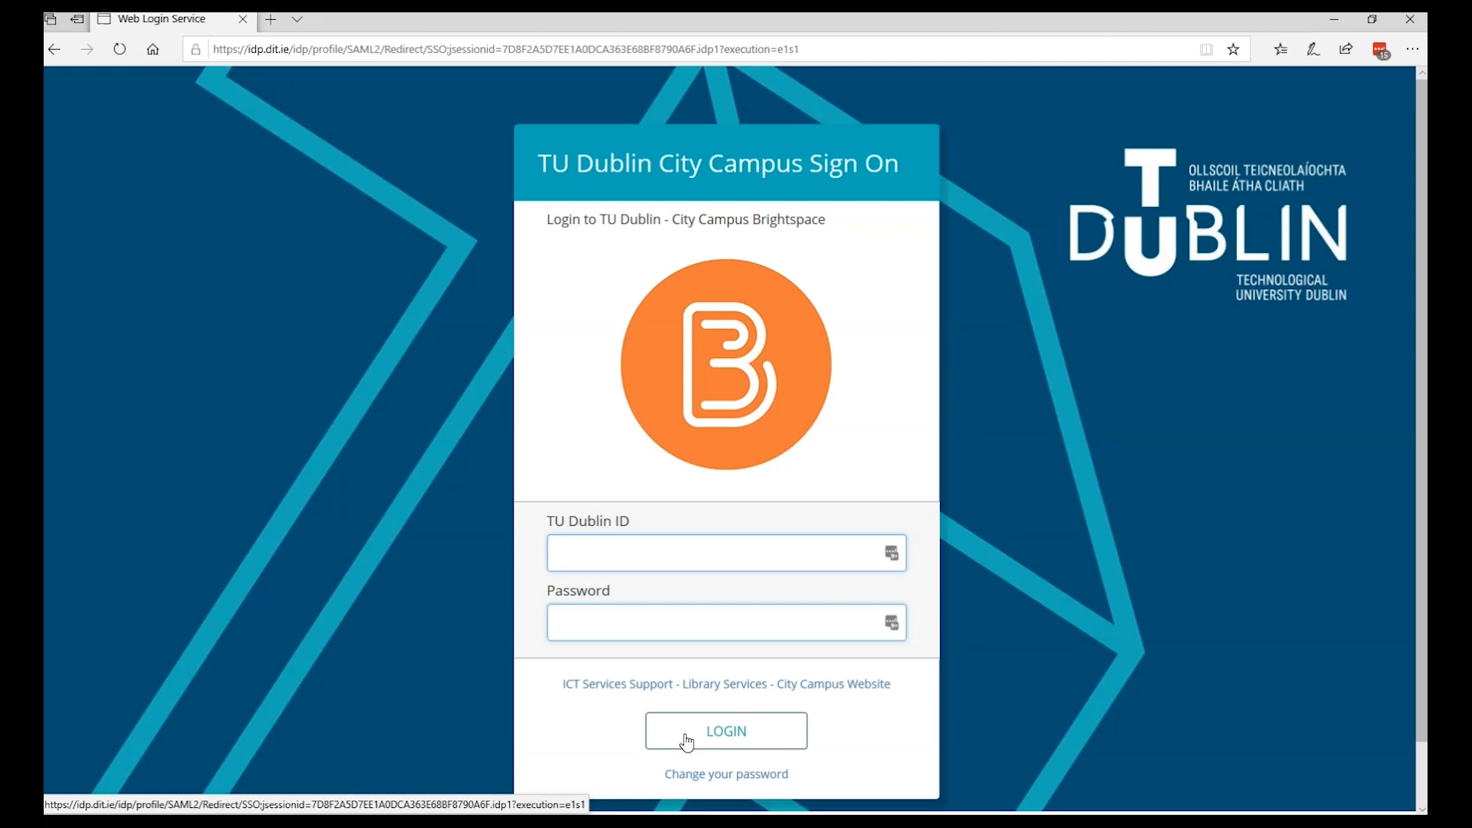
pyautogui.click(726, 730)
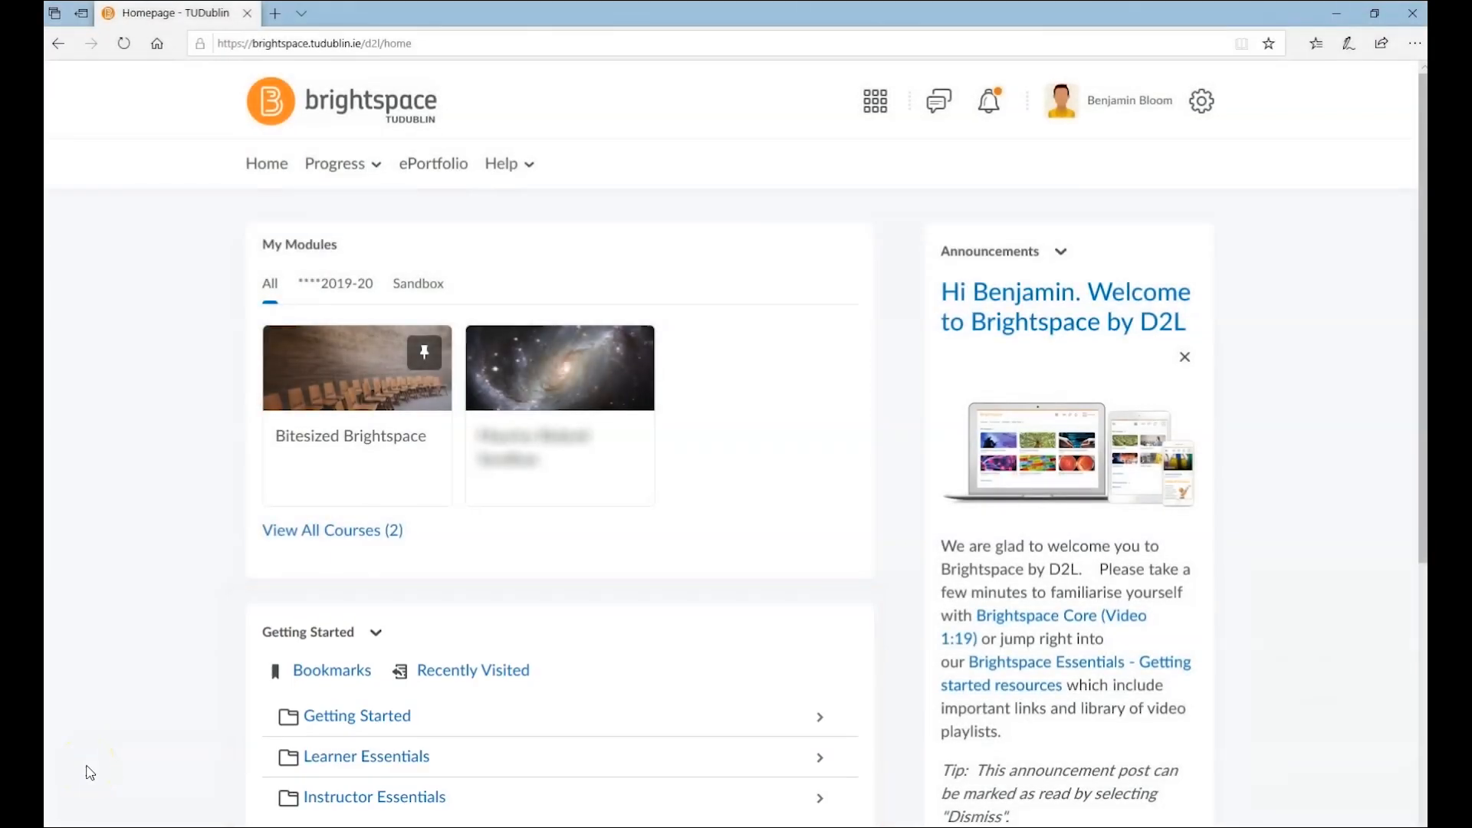
# Scroll the homepage and open the module selector to pick Bitesized Brightspace - BSBS4444.
pyautogui.scroll(-3)
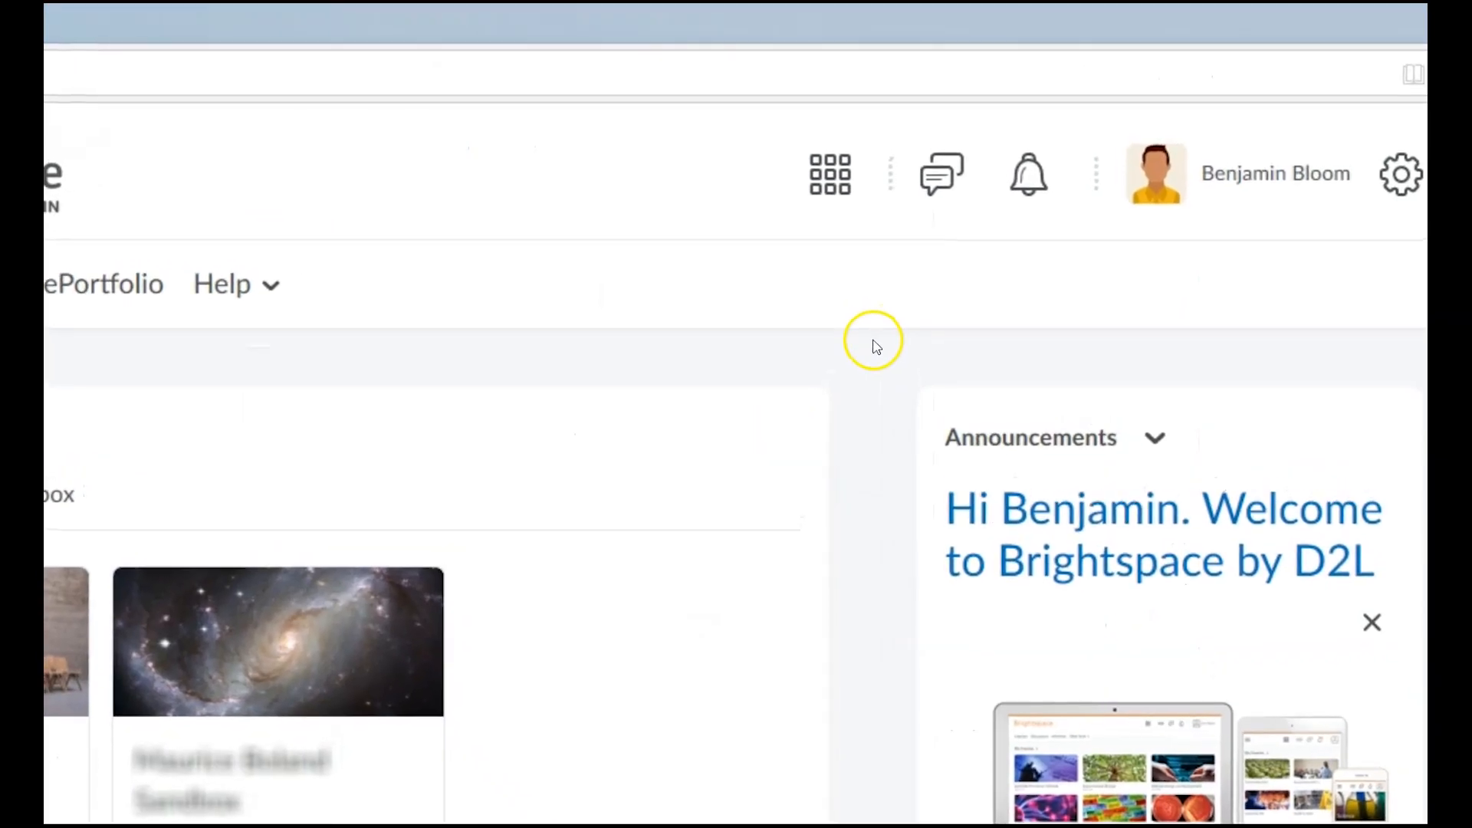
pyautogui.moveTo(830, 188)
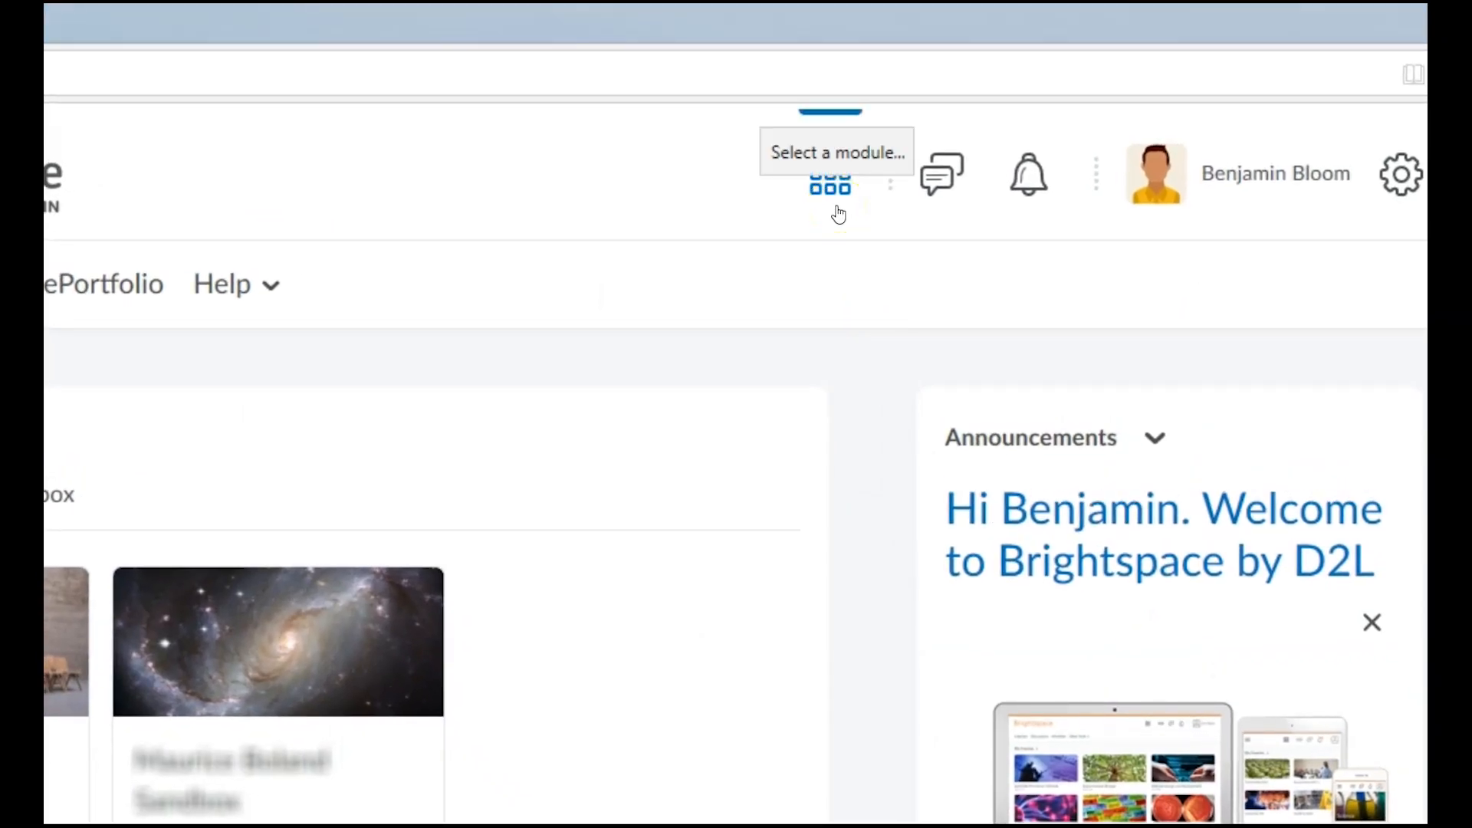
pyautogui.click(830, 176)
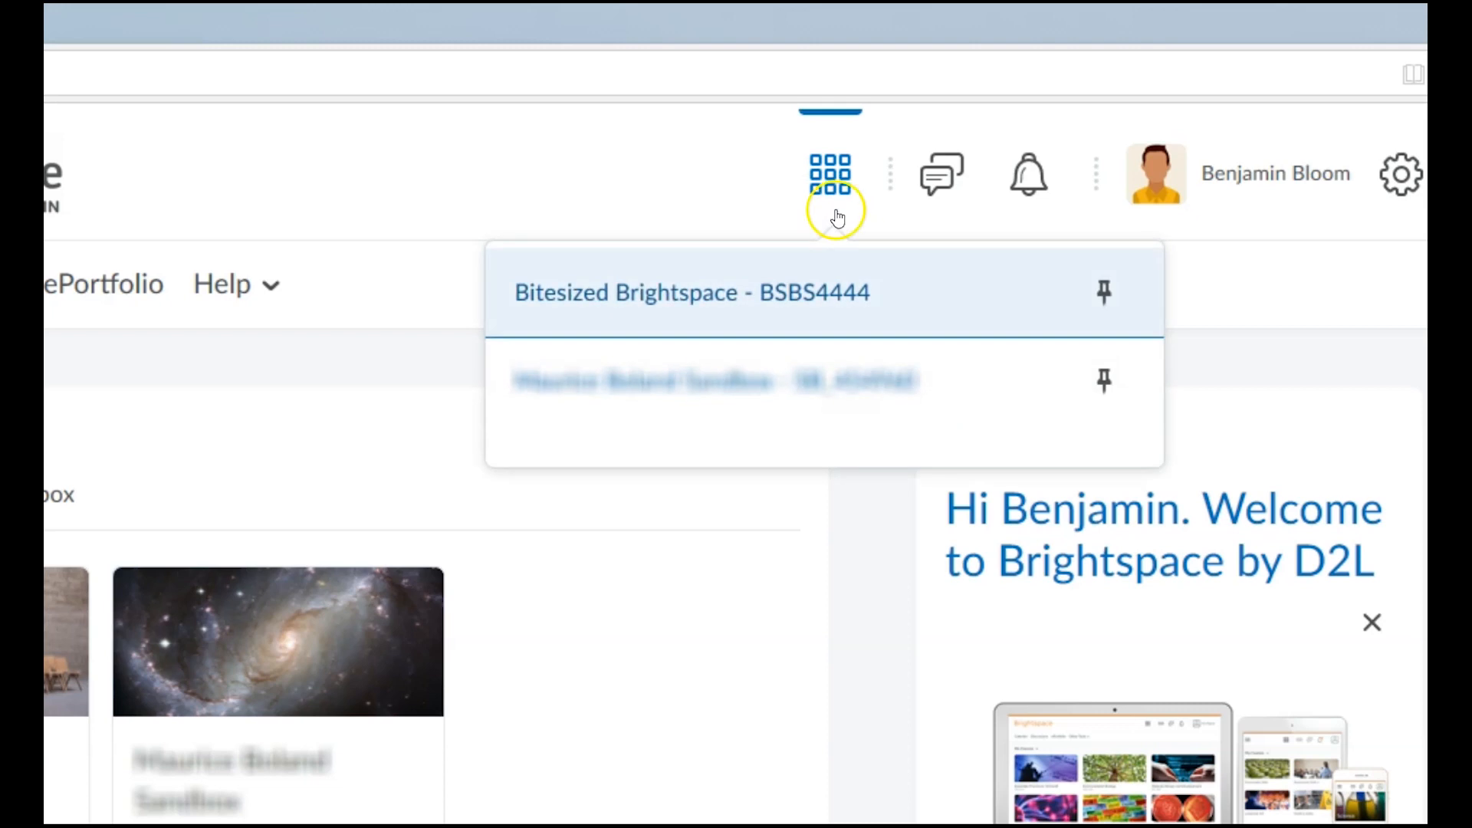
pyautogui.moveTo(994, 323)
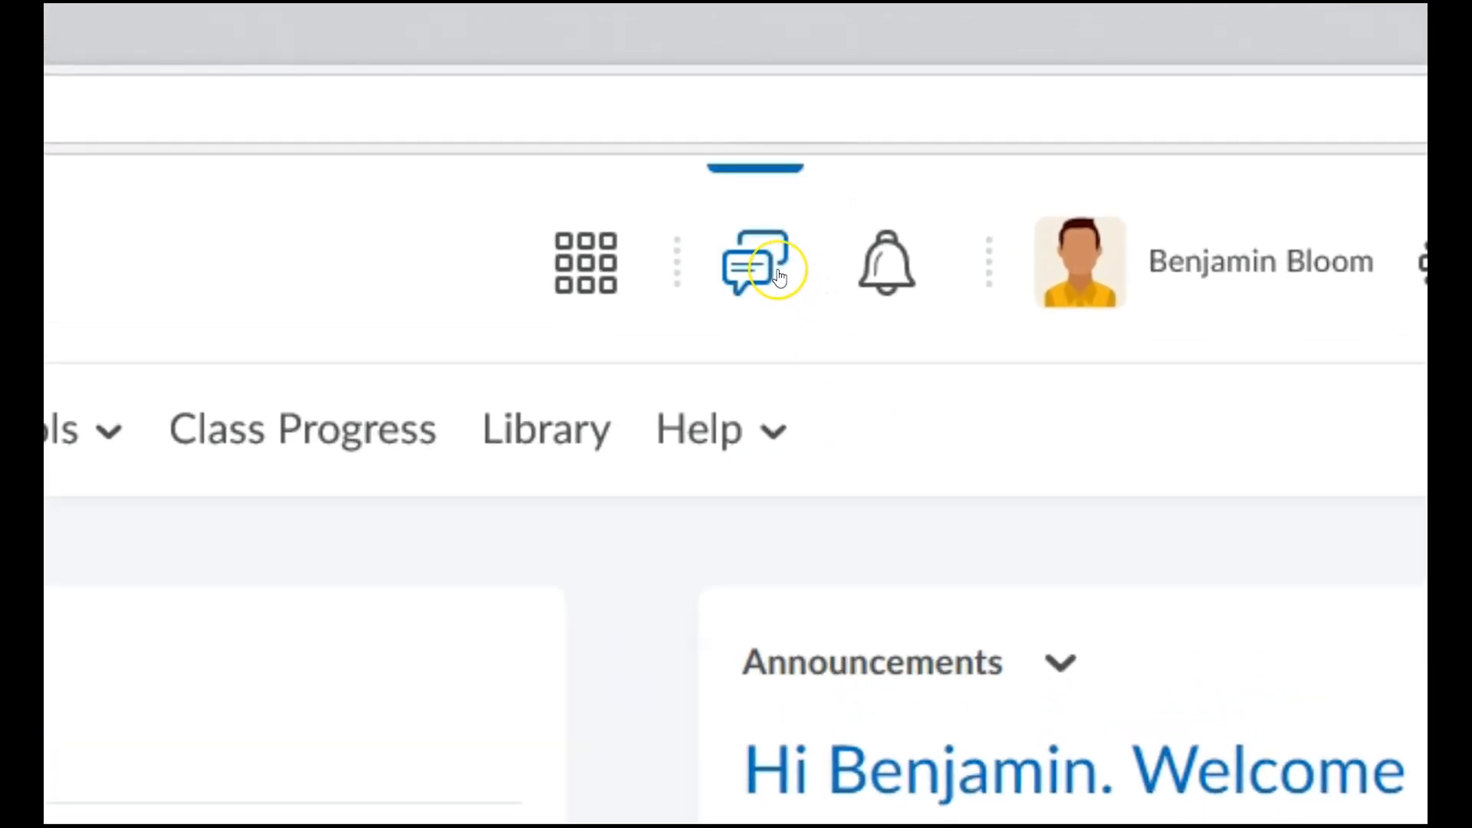
pyautogui.moveTo(776, 274)
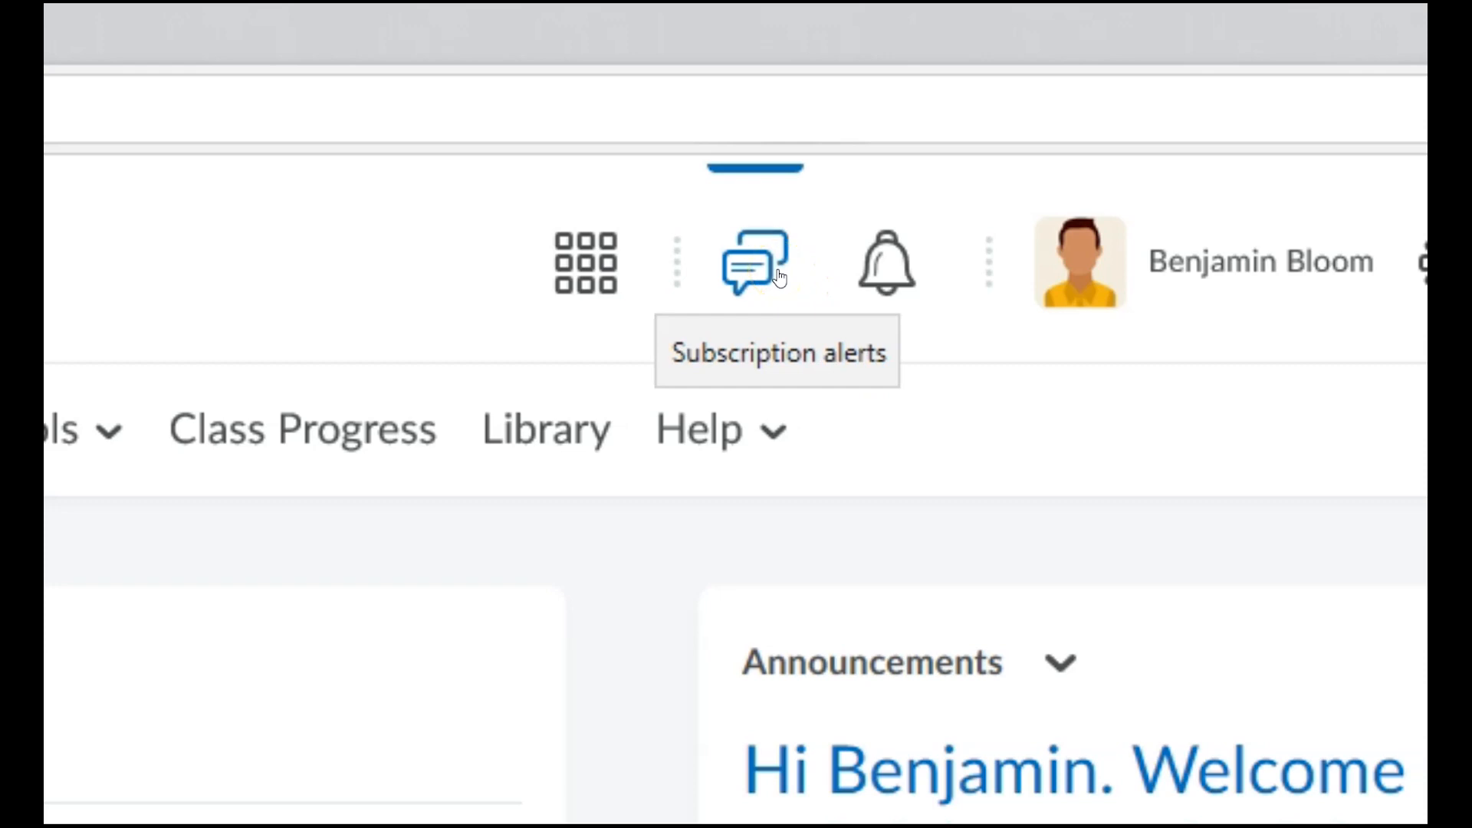
pyautogui.moveTo(879, 286)
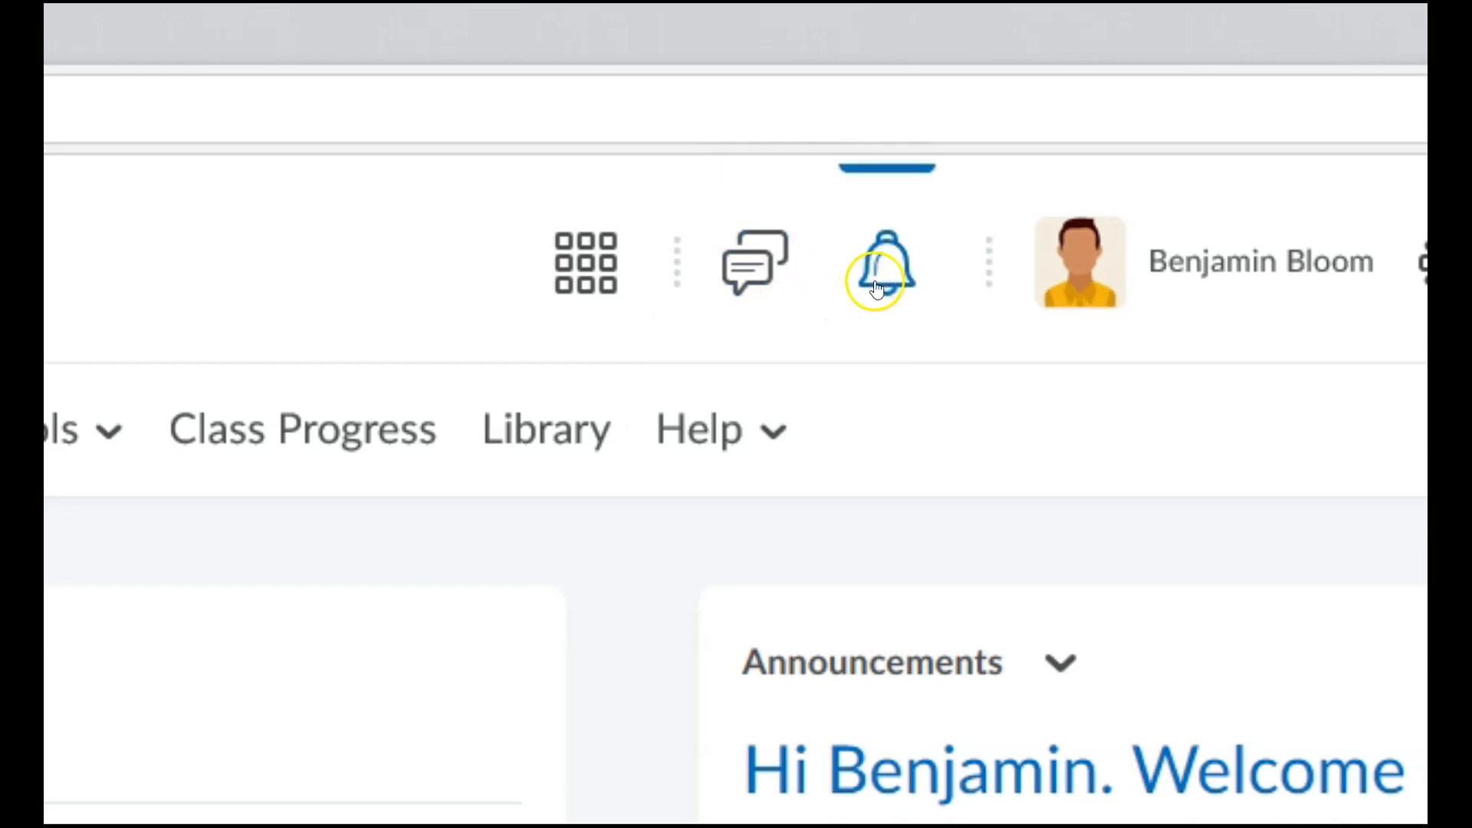
pyautogui.moveTo(877, 276)
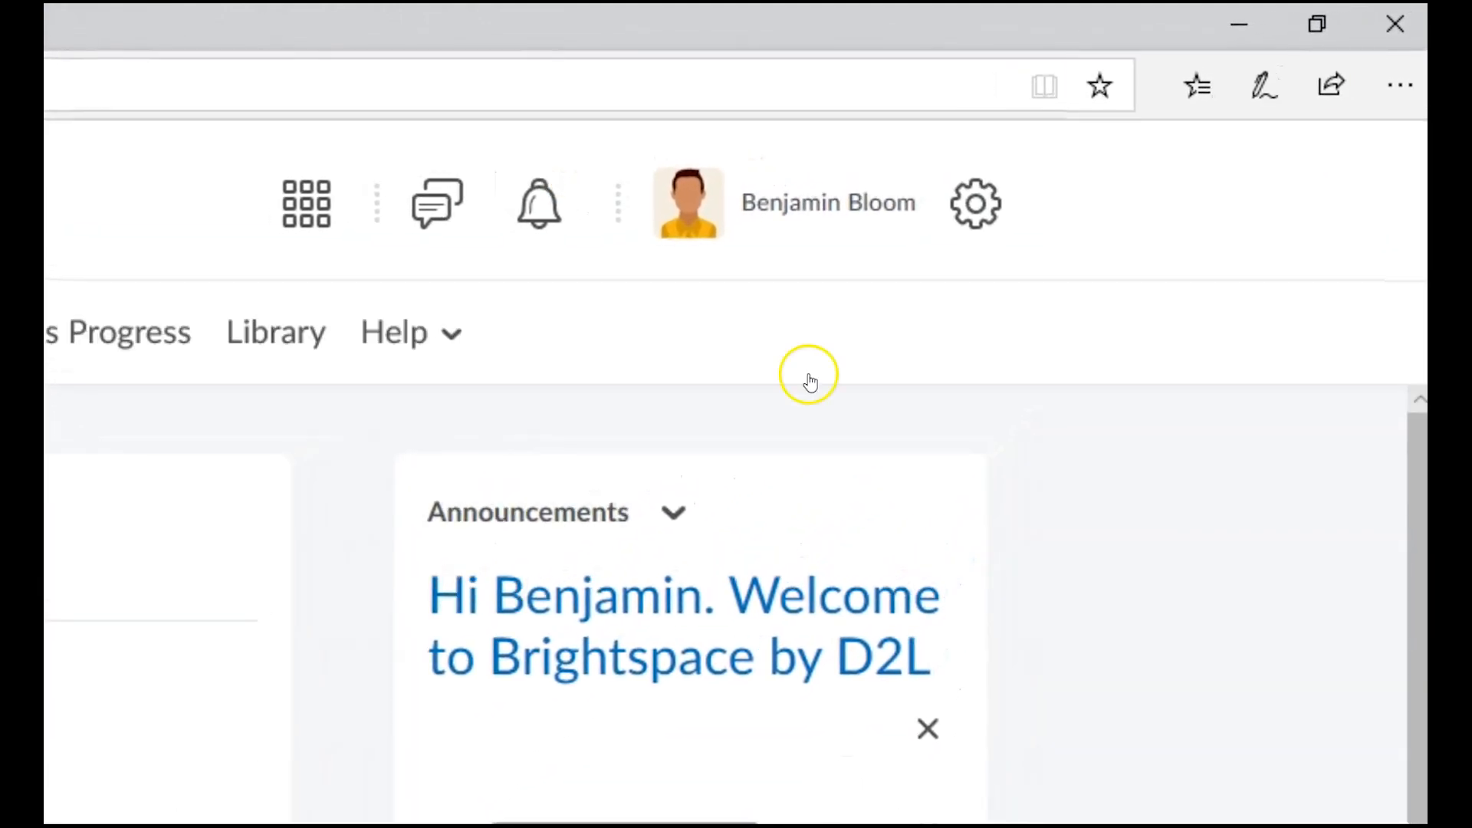
# Enable email notifications for 'announcement updated' and 'assignment feedback released', then save.
pyautogui.click(828, 203)
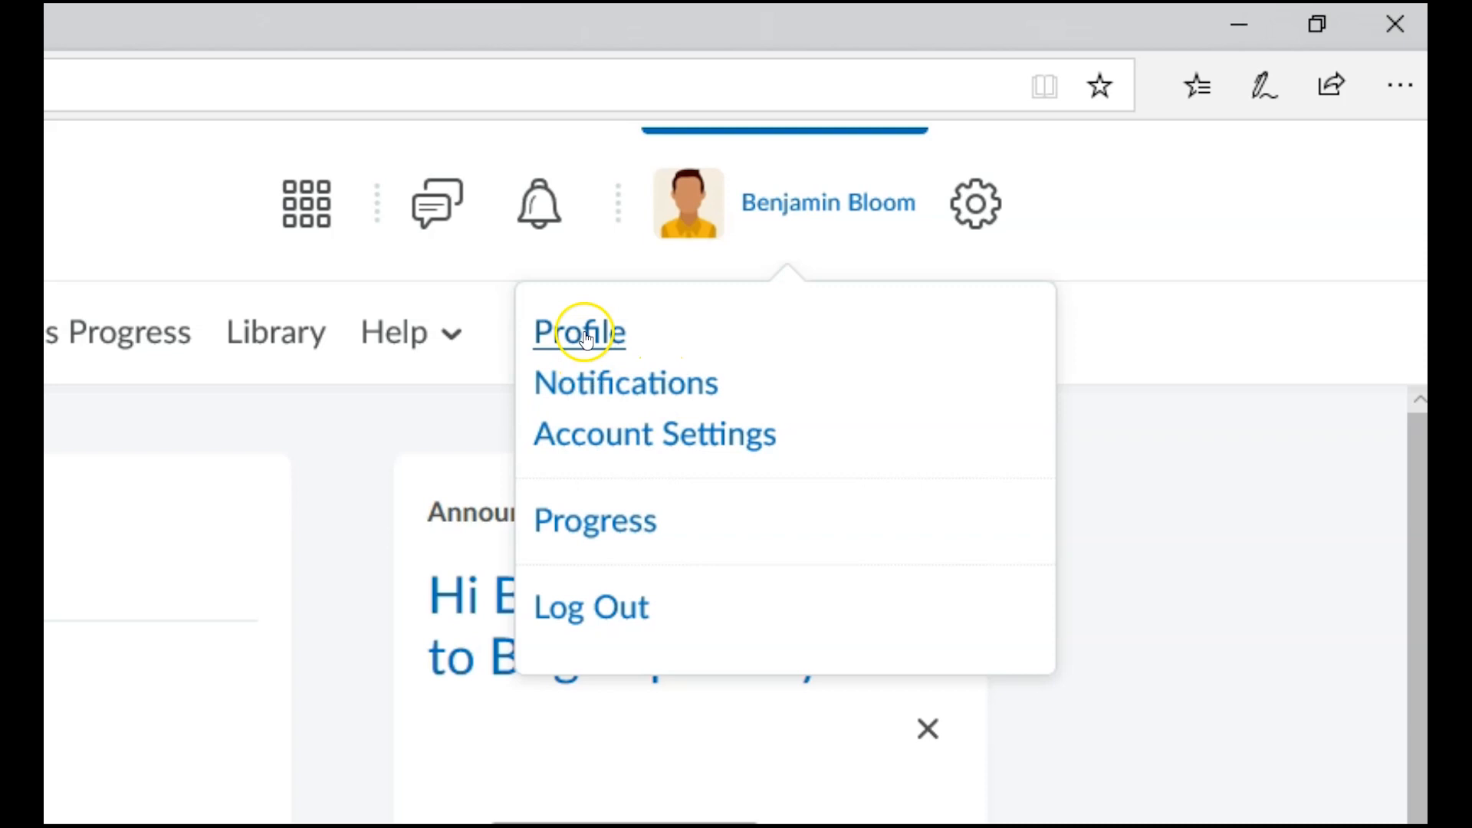
pyautogui.click(625, 383)
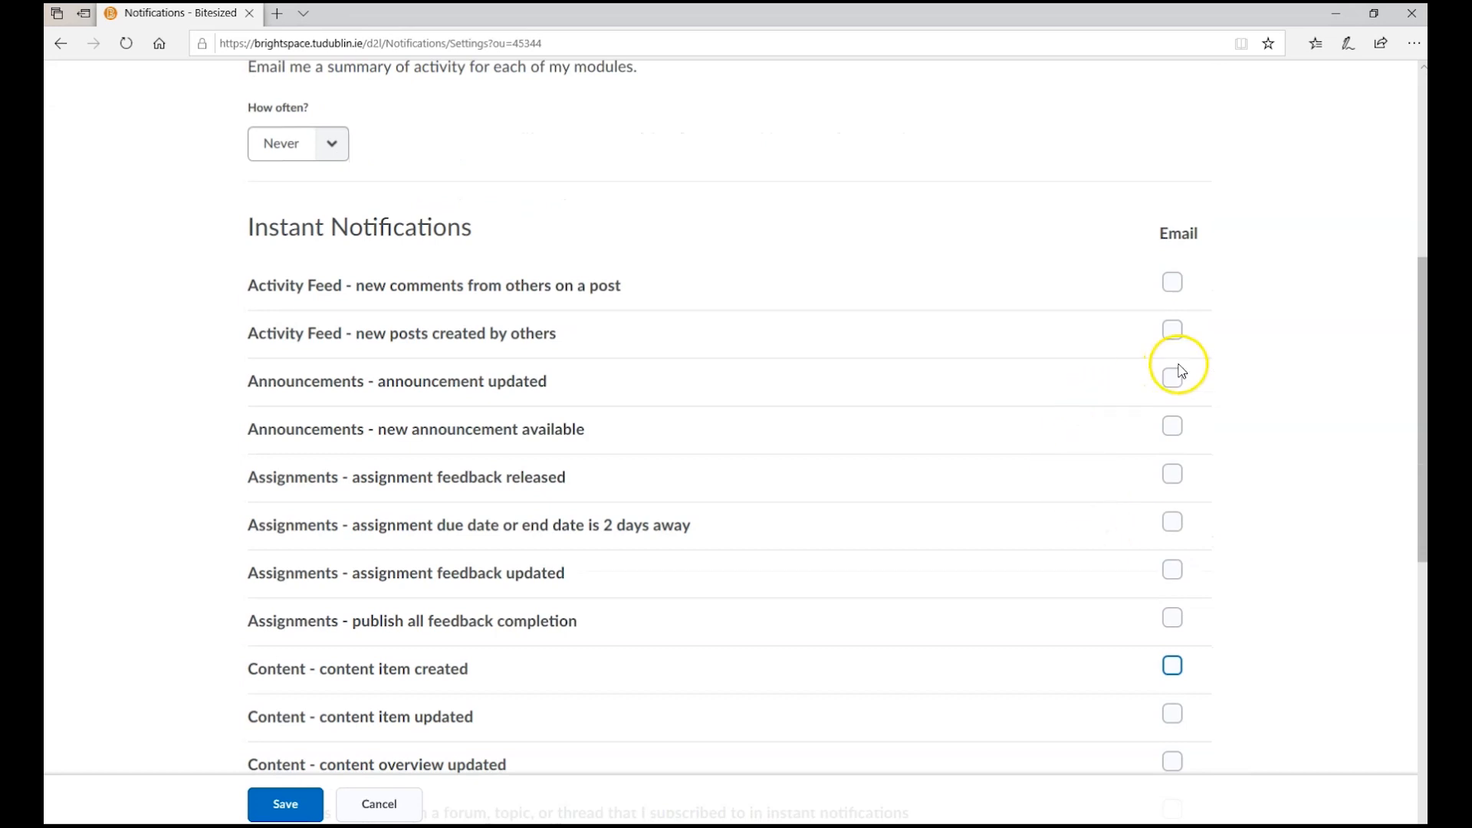
pyautogui.click(1173, 377)
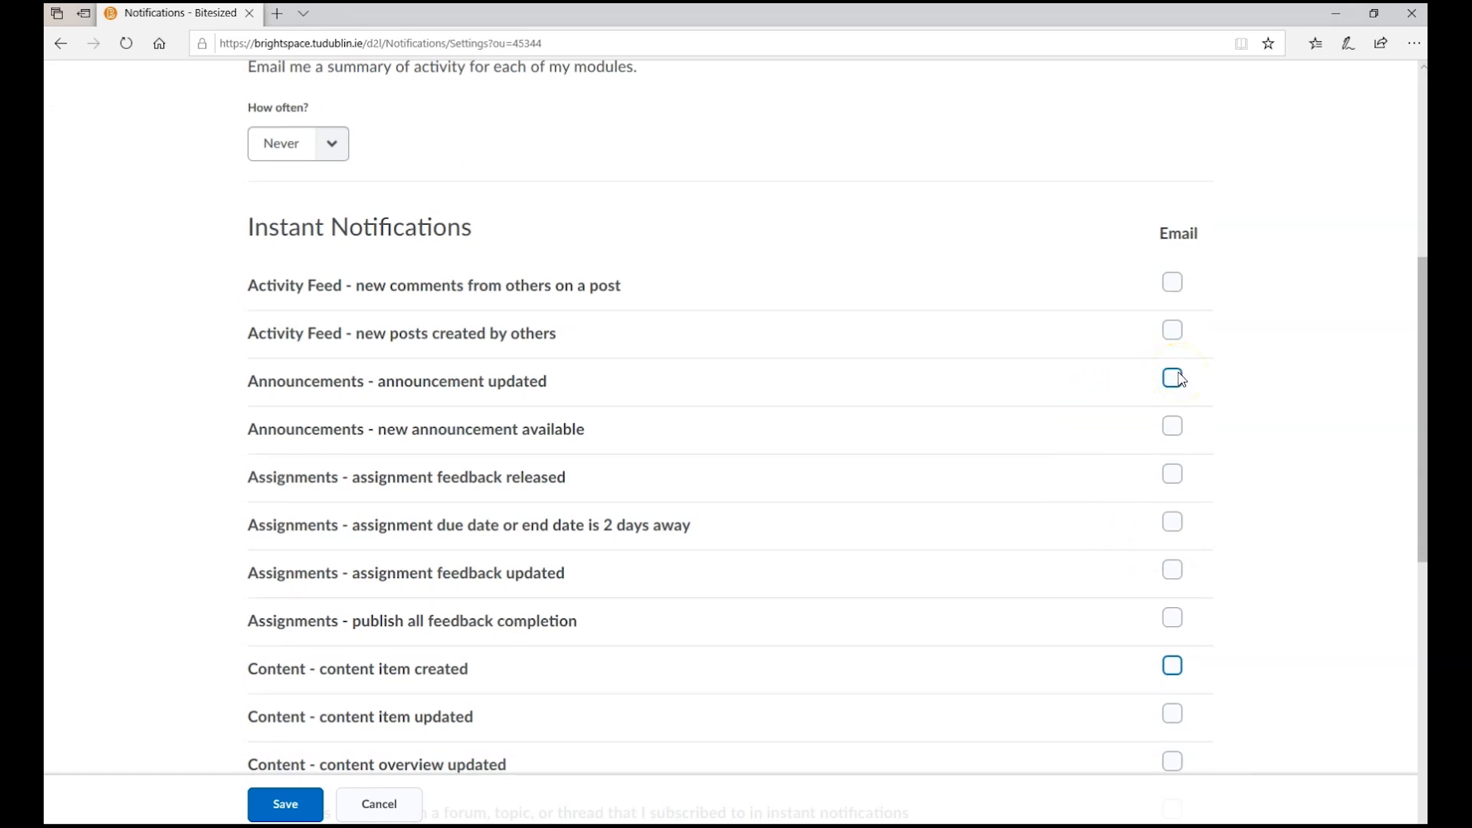
pyautogui.click(1172, 378)
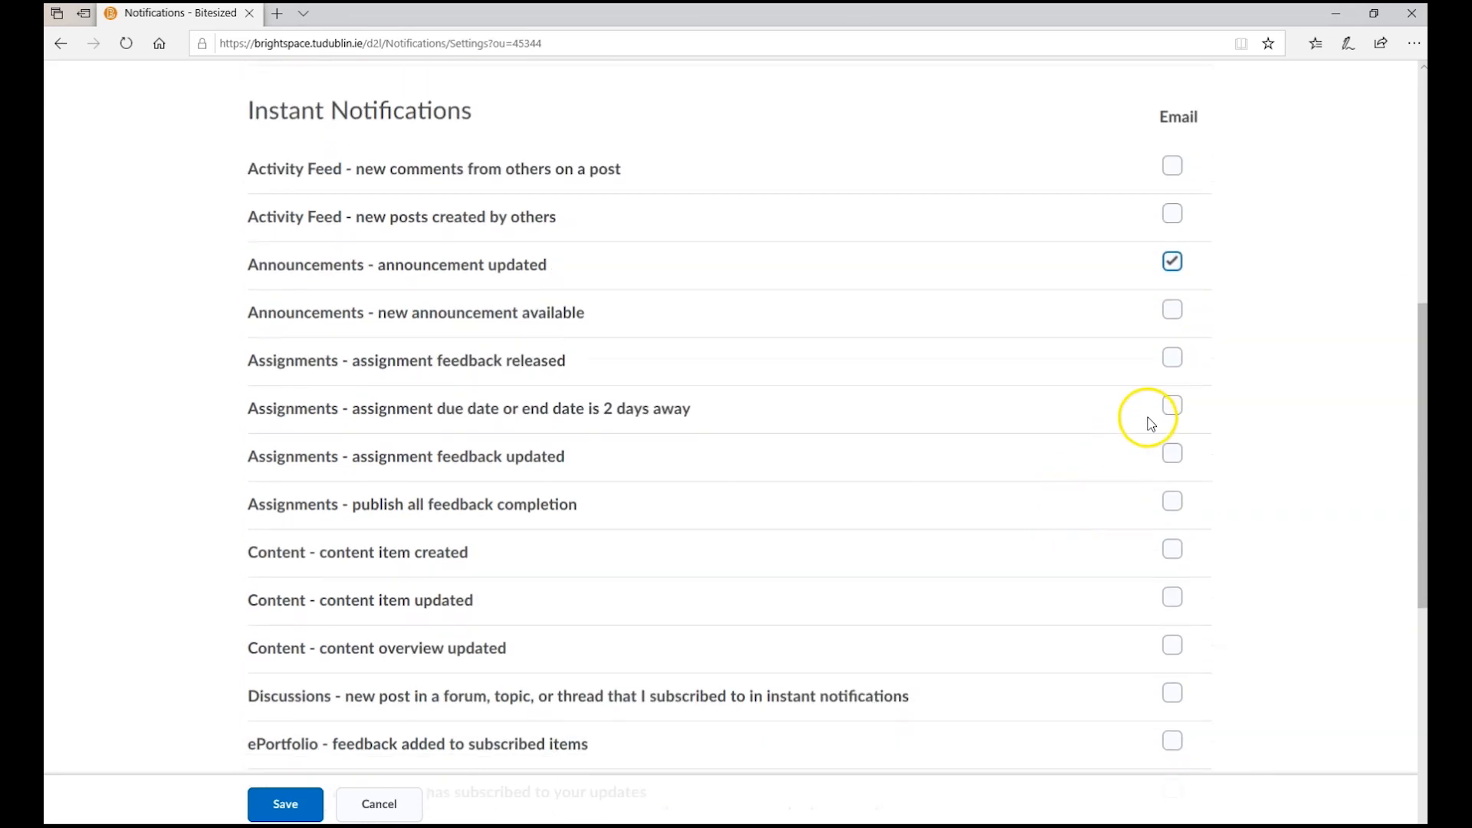
pyautogui.click(1172, 357)
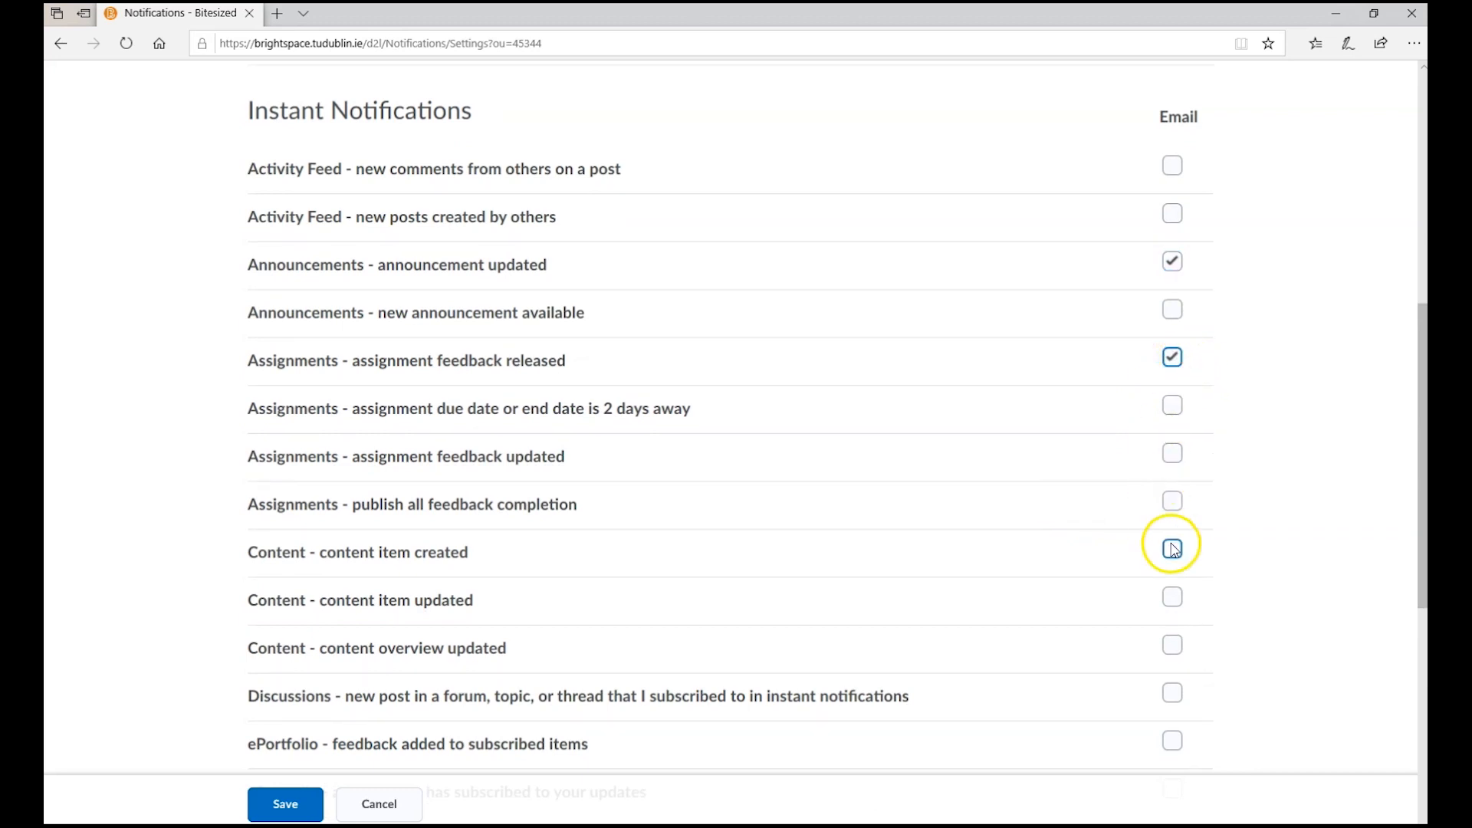
pyautogui.scroll(3)
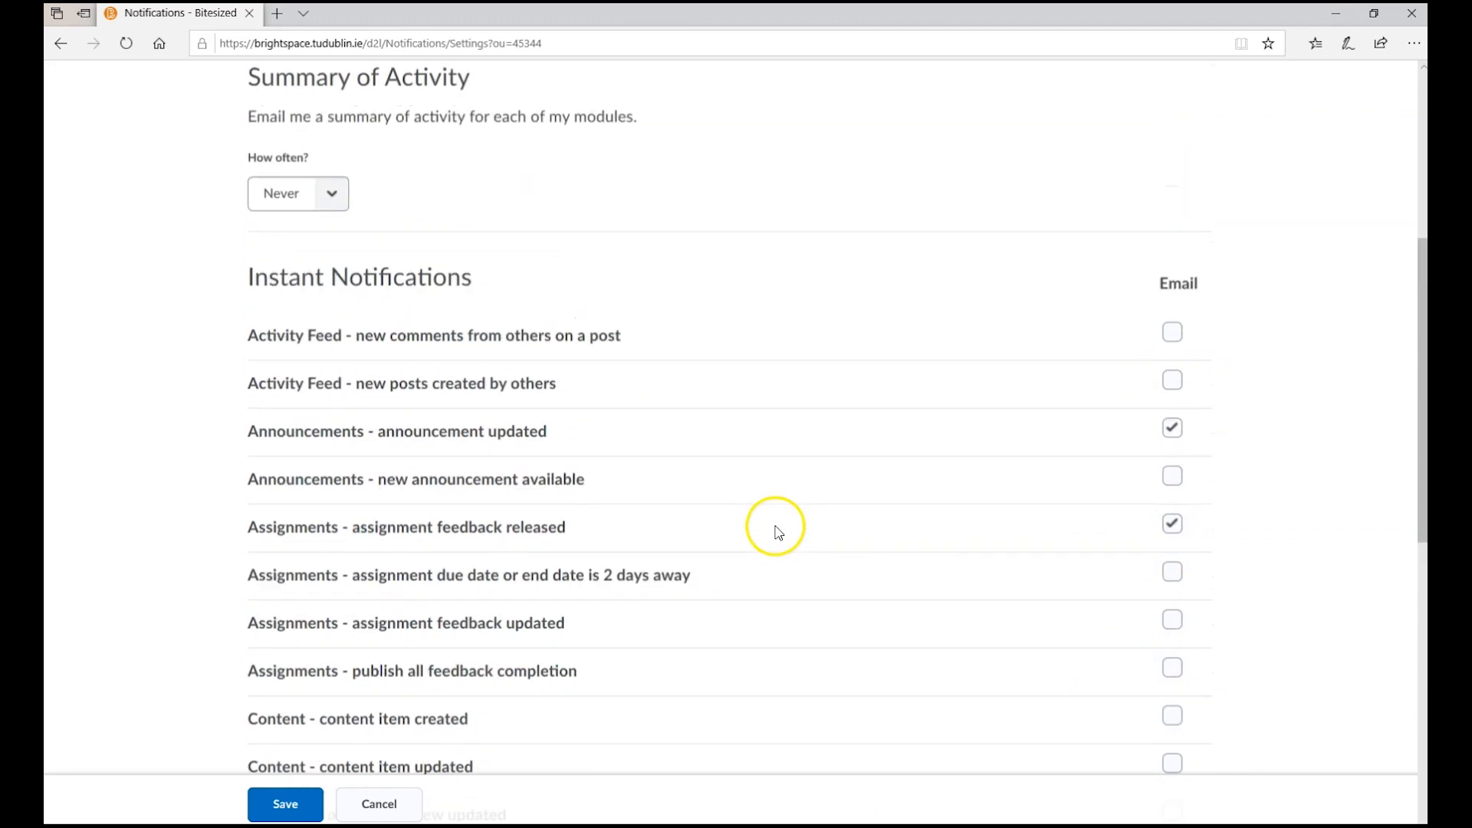
pyautogui.click(298, 193)
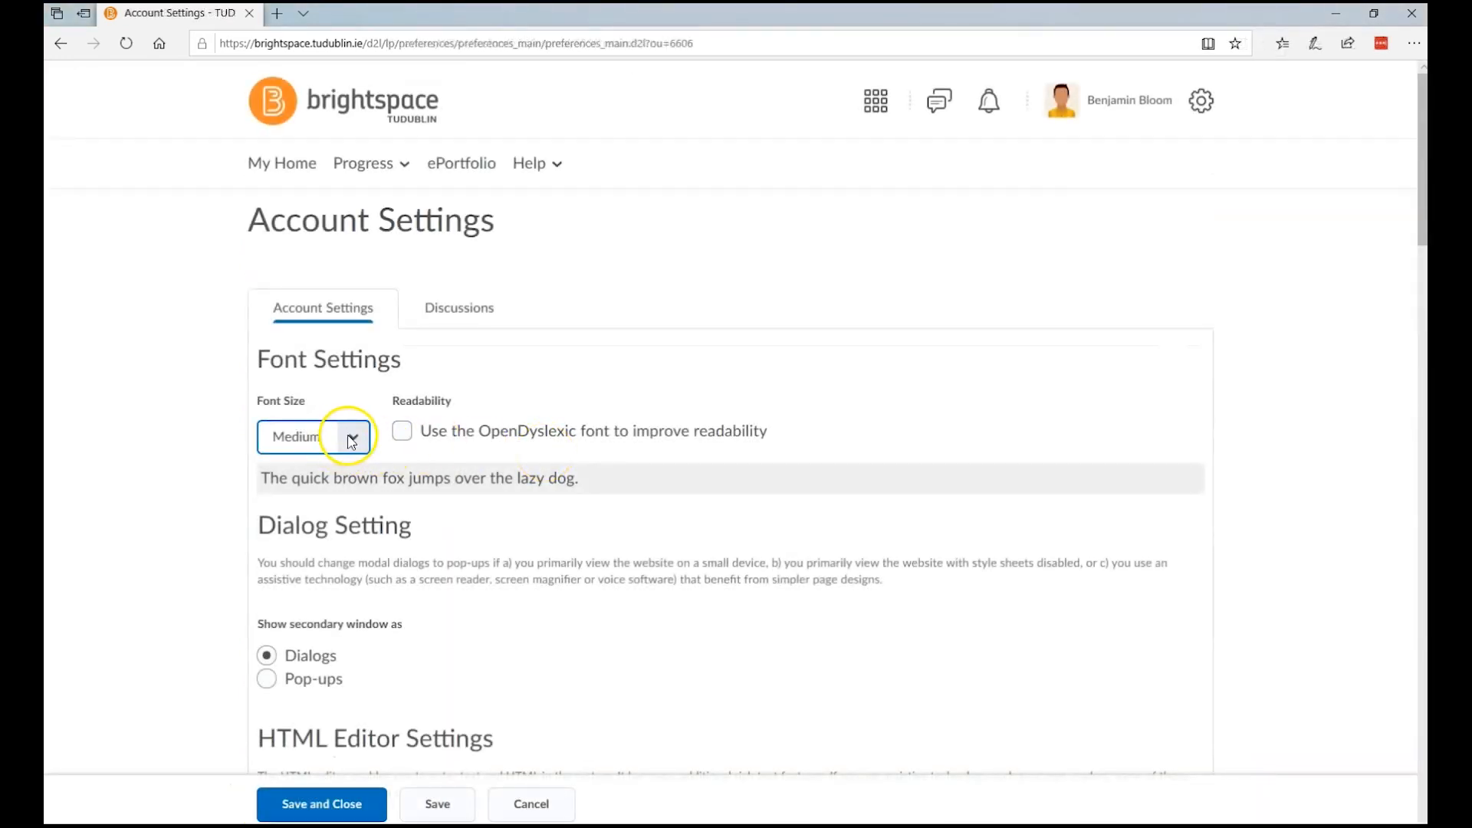
# Check the Font Size choices and scroll through the Account Settings sections.
pyautogui.click(353, 436)
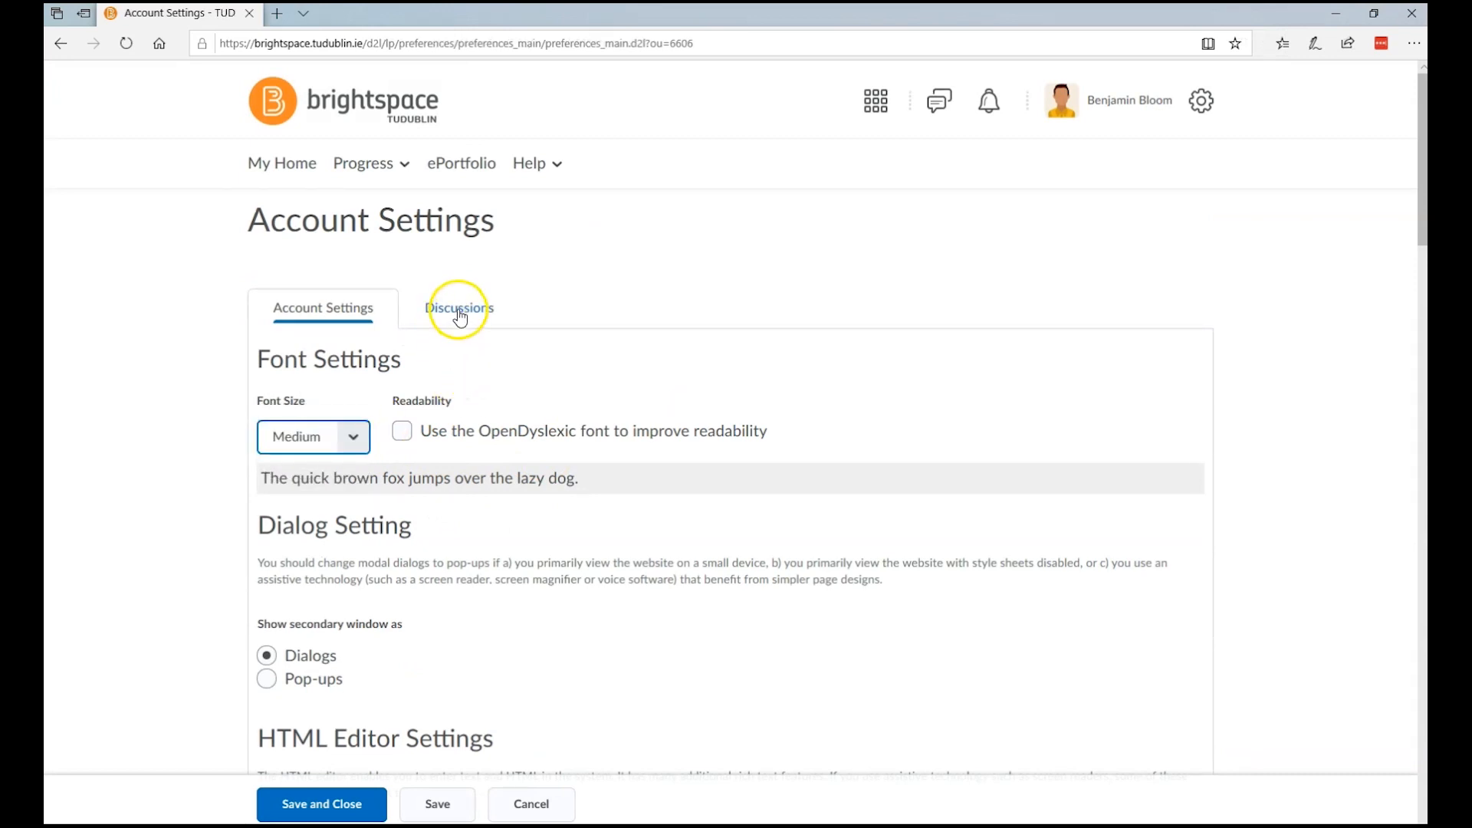
pyautogui.scroll(-3)
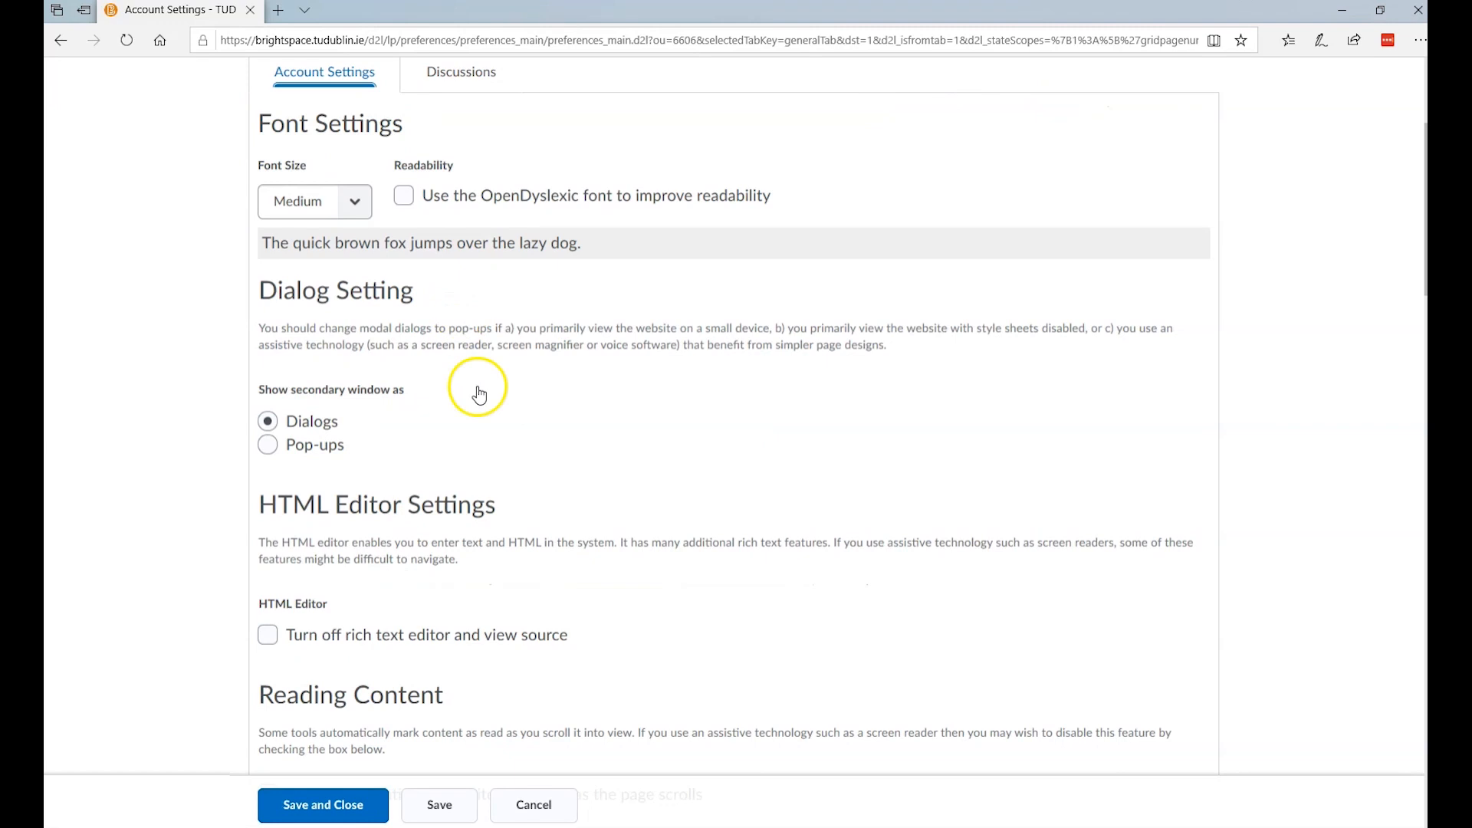
pyautogui.scroll(-3)
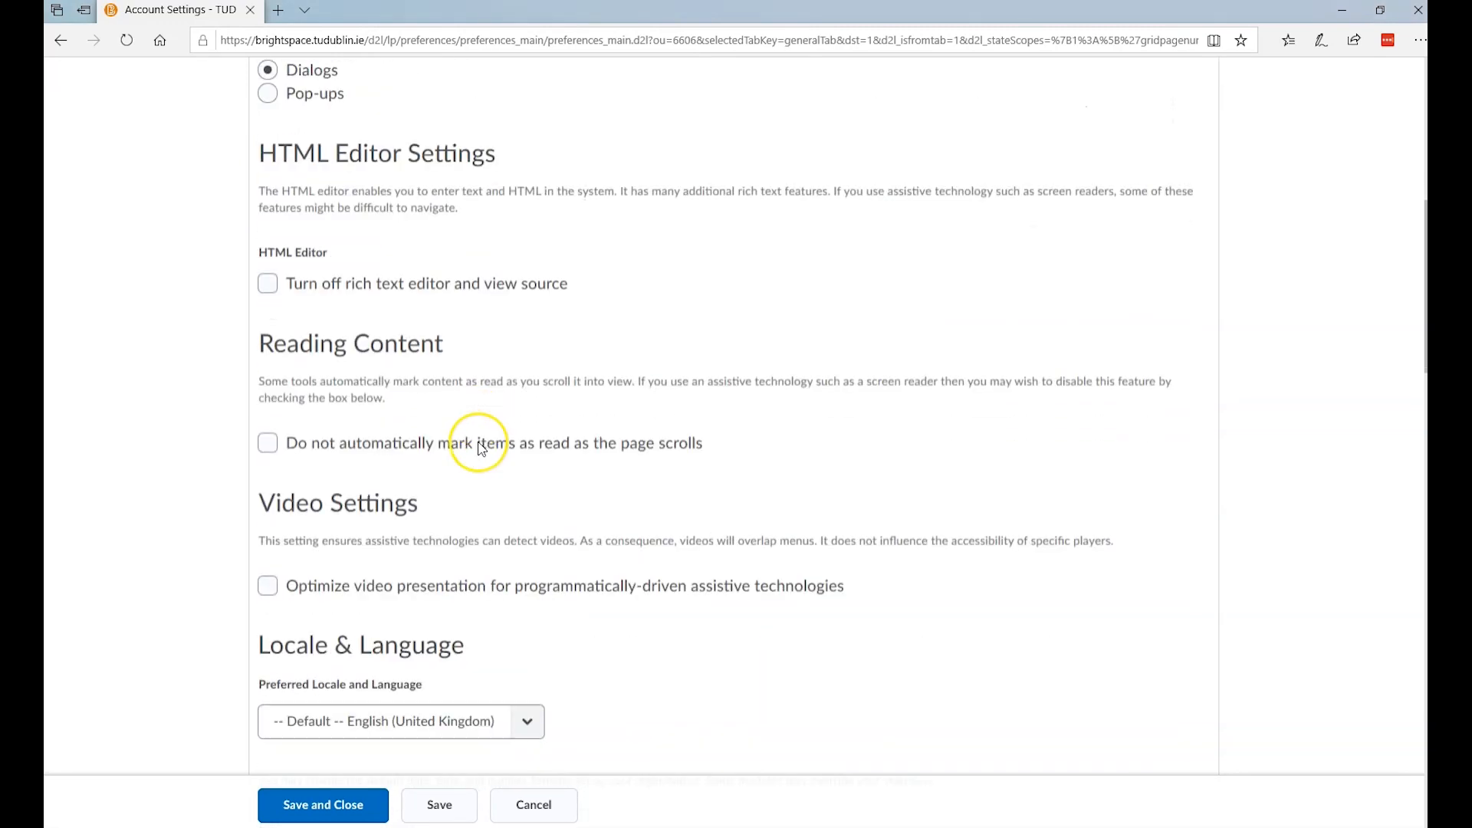
pyautogui.scroll(-3)
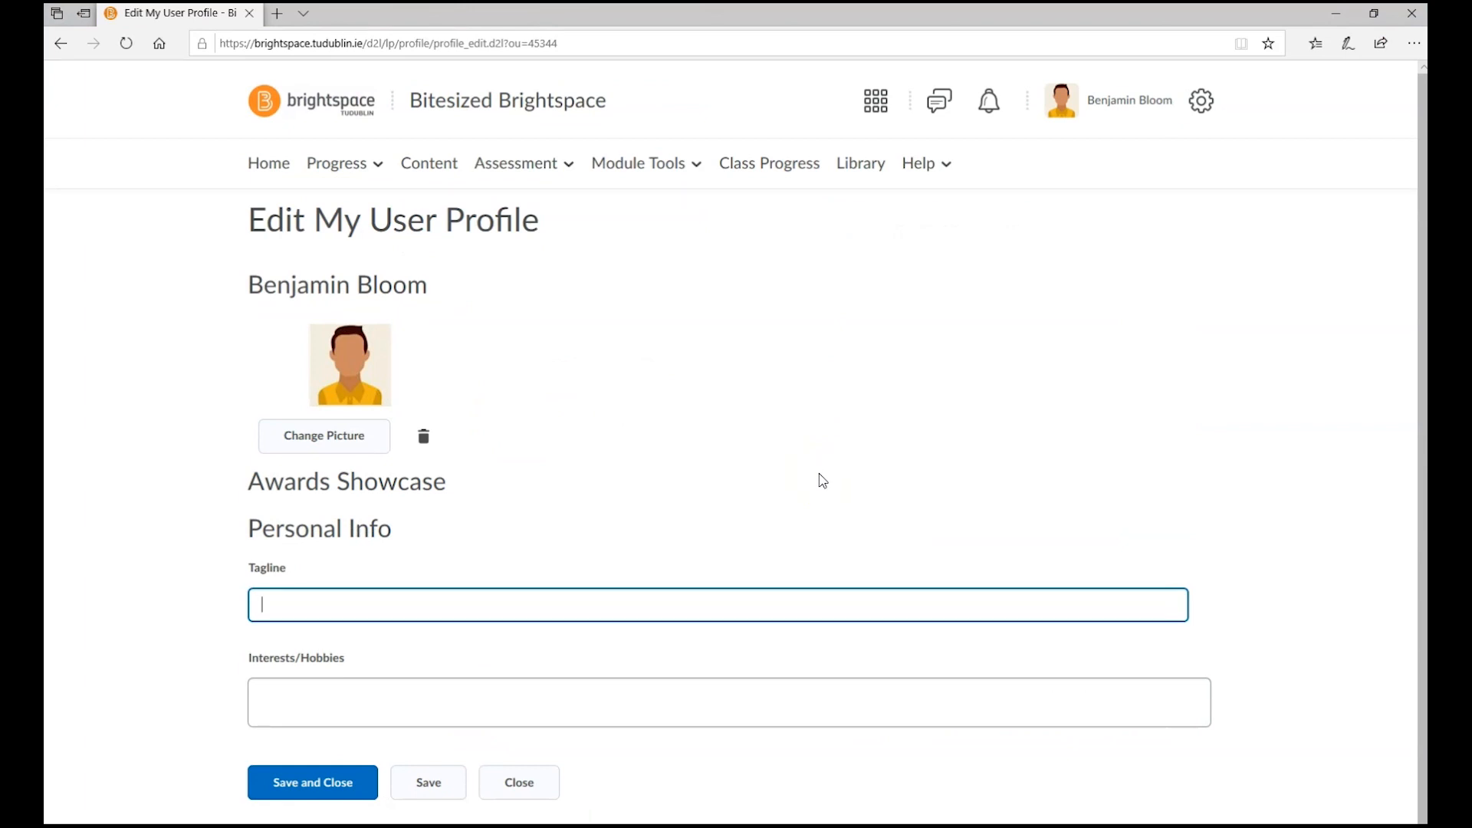
pyautogui.moveTo(350, 443)
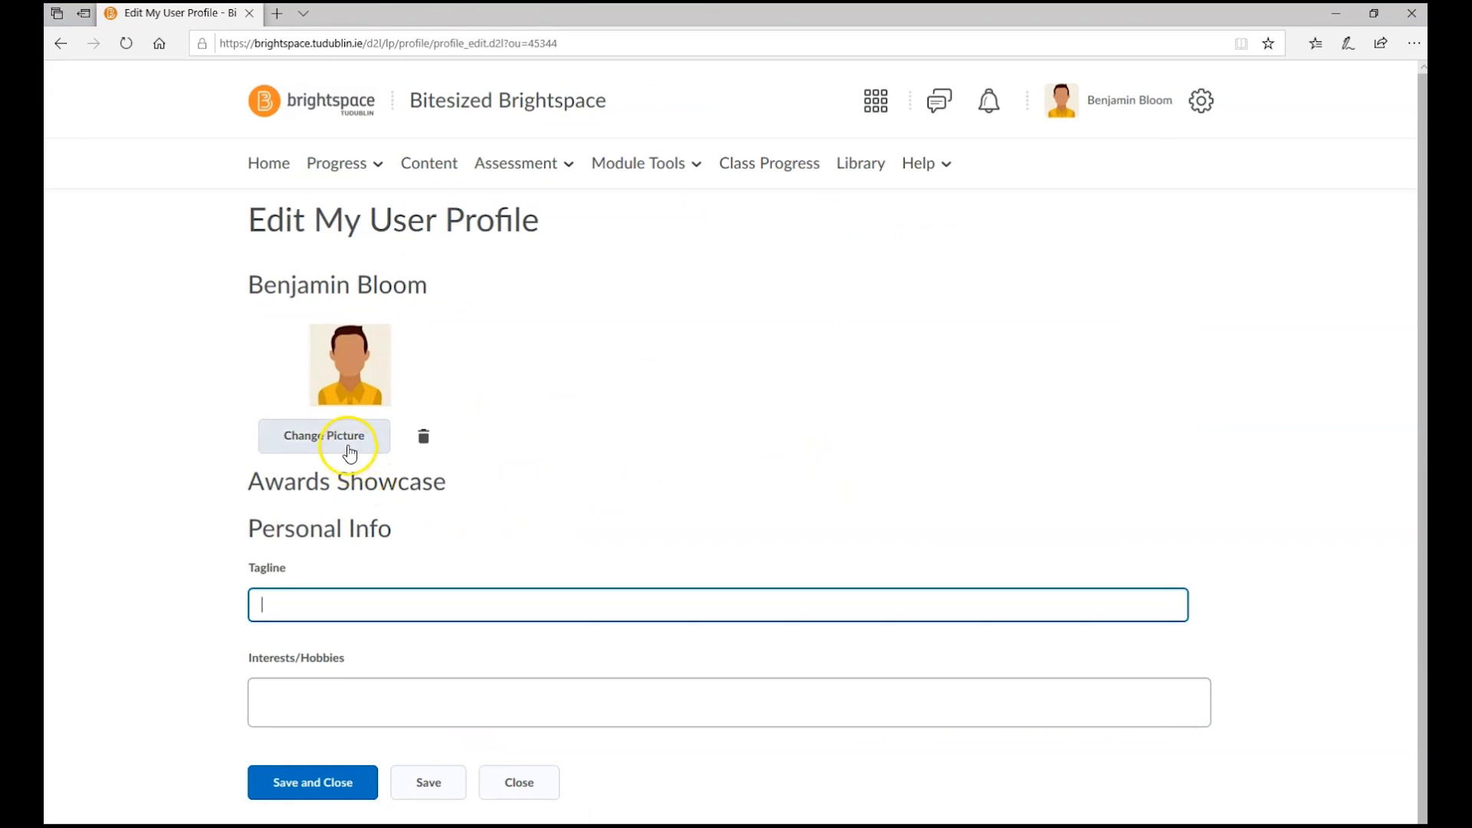
pyautogui.moveTo(373, 596)
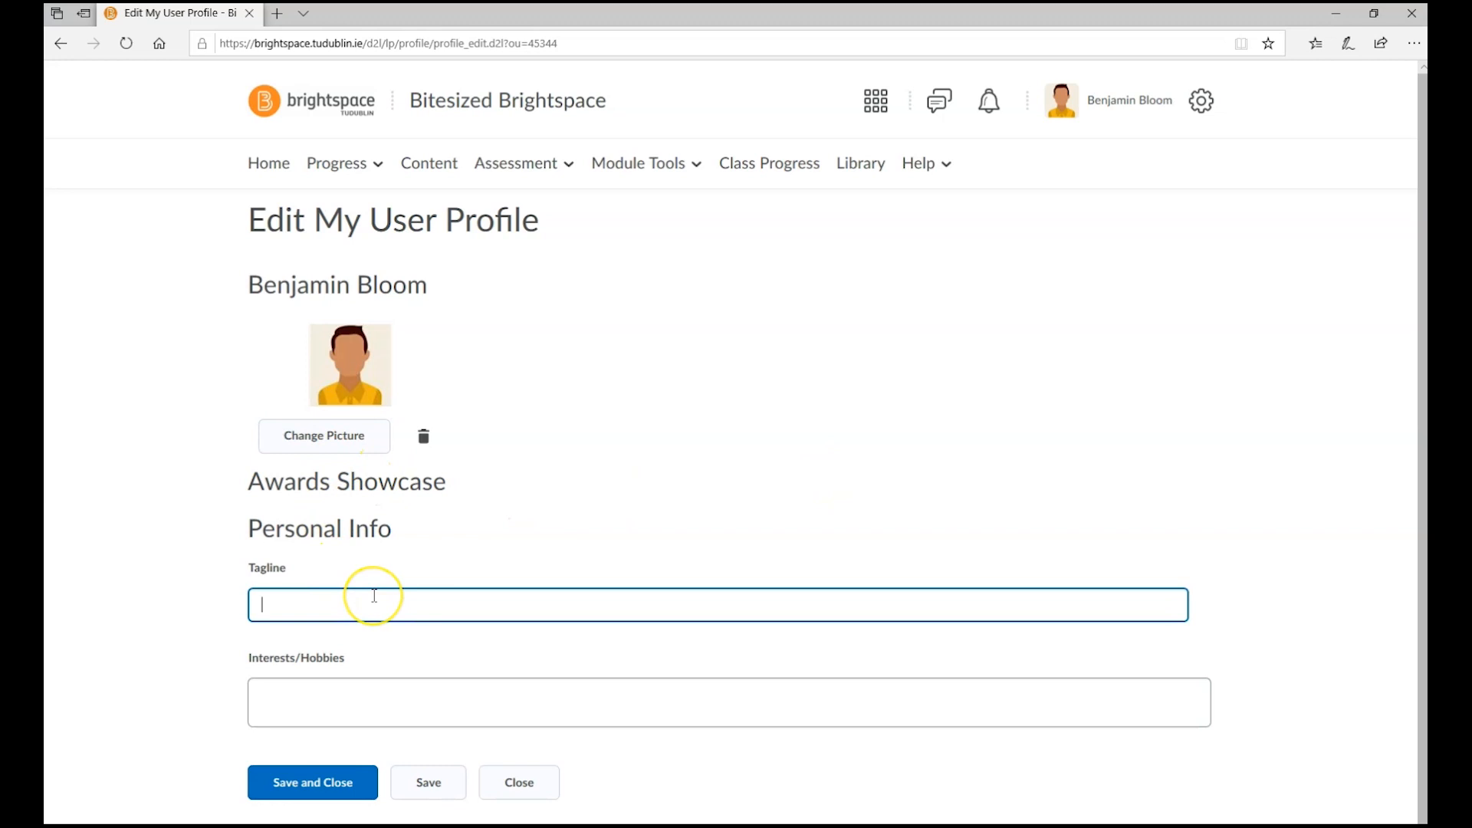
# Enter the tagline 'The more that you read, the more things you will know…'.
pyautogui.write("The more that you read, the more things you will know. The more that you learn, the more places you'll go")
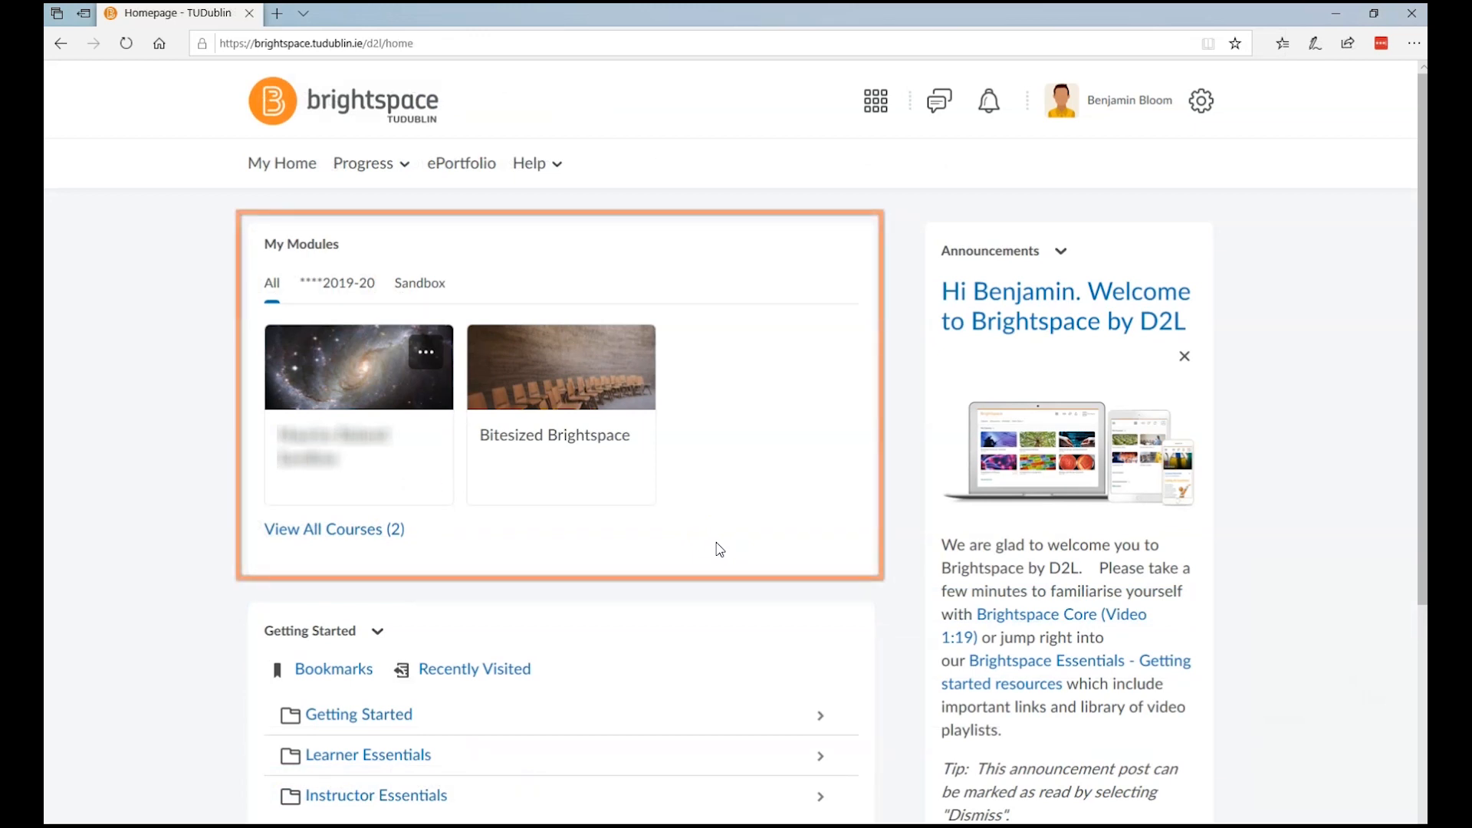
pyautogui.moveTo(423, 446)
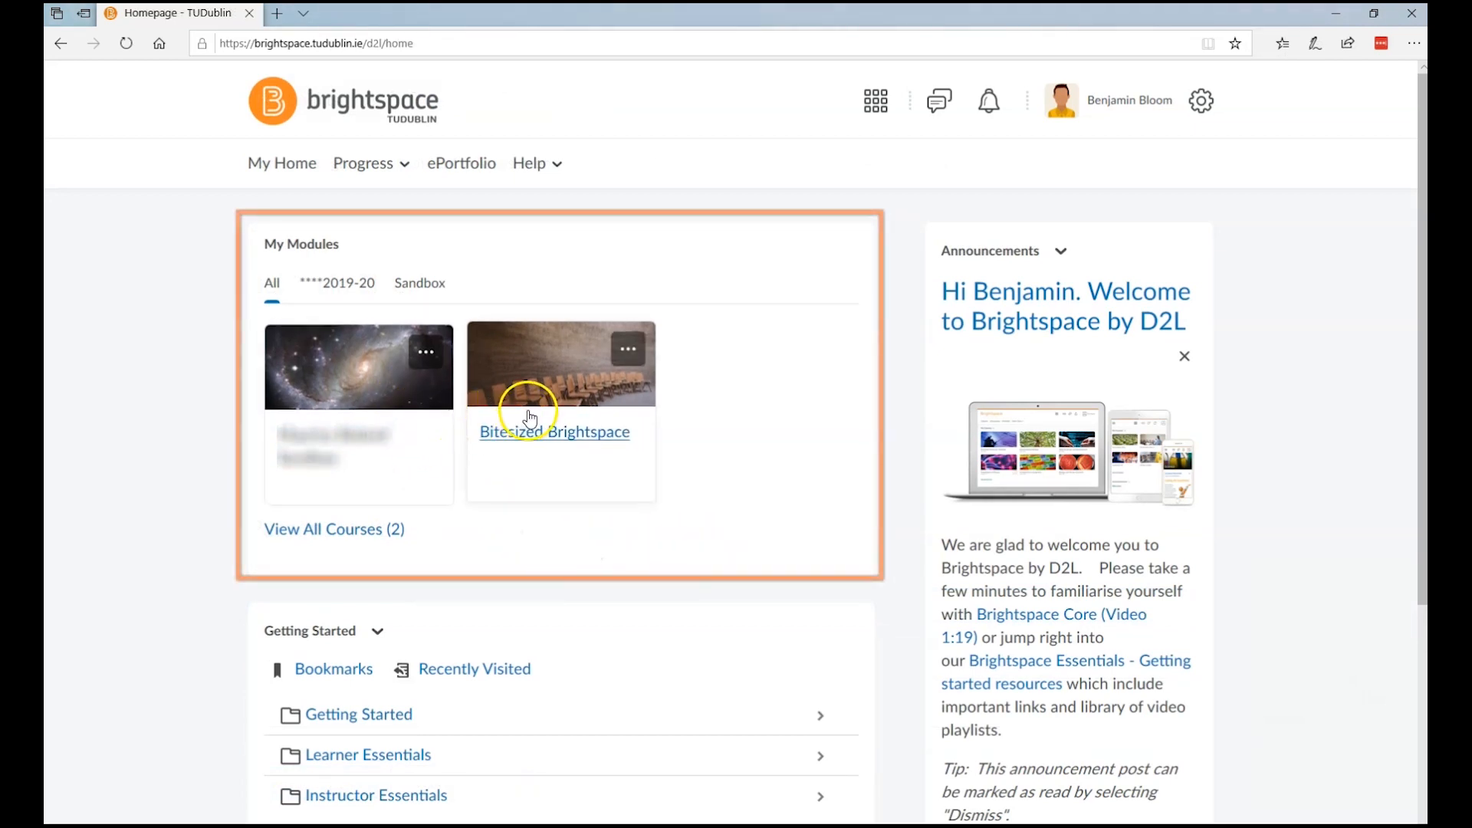
pyautogui.moveTo(421, 416)
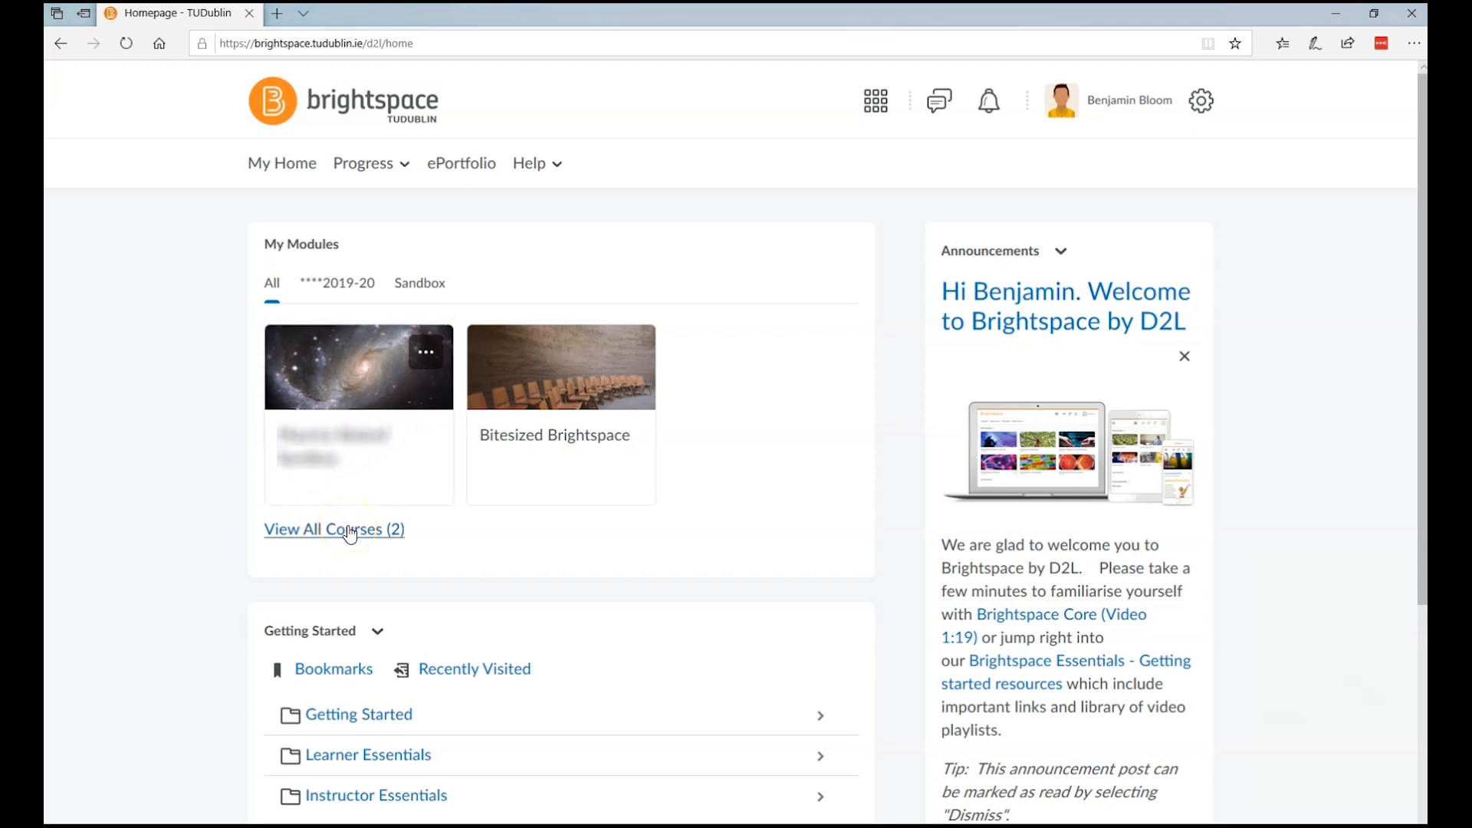
pyautogui.moveTo(627, 349)
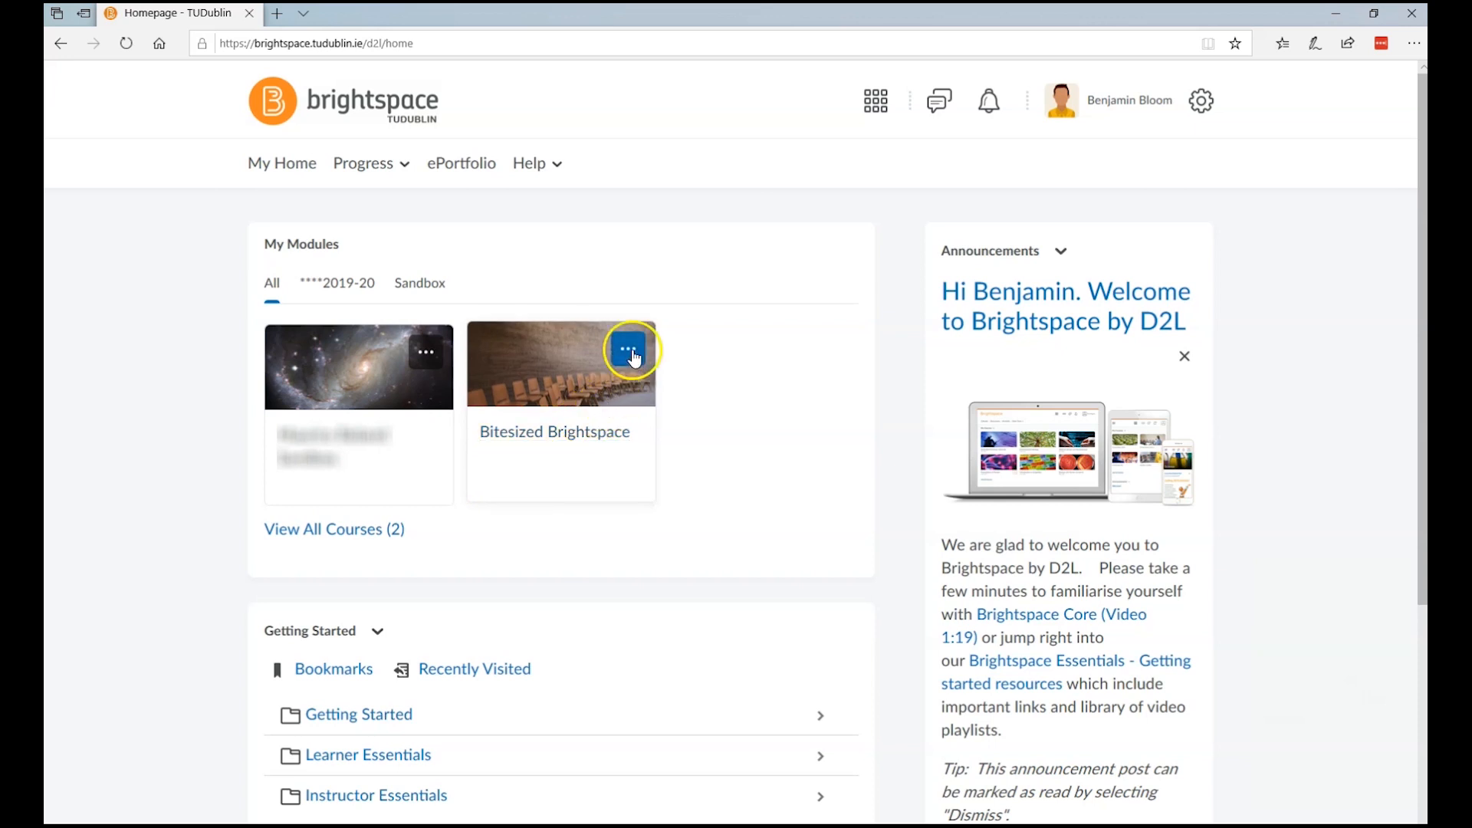
# Pin the Bitesized Brightspace module from its card's options menu.
pyautogui.click(628, 351)
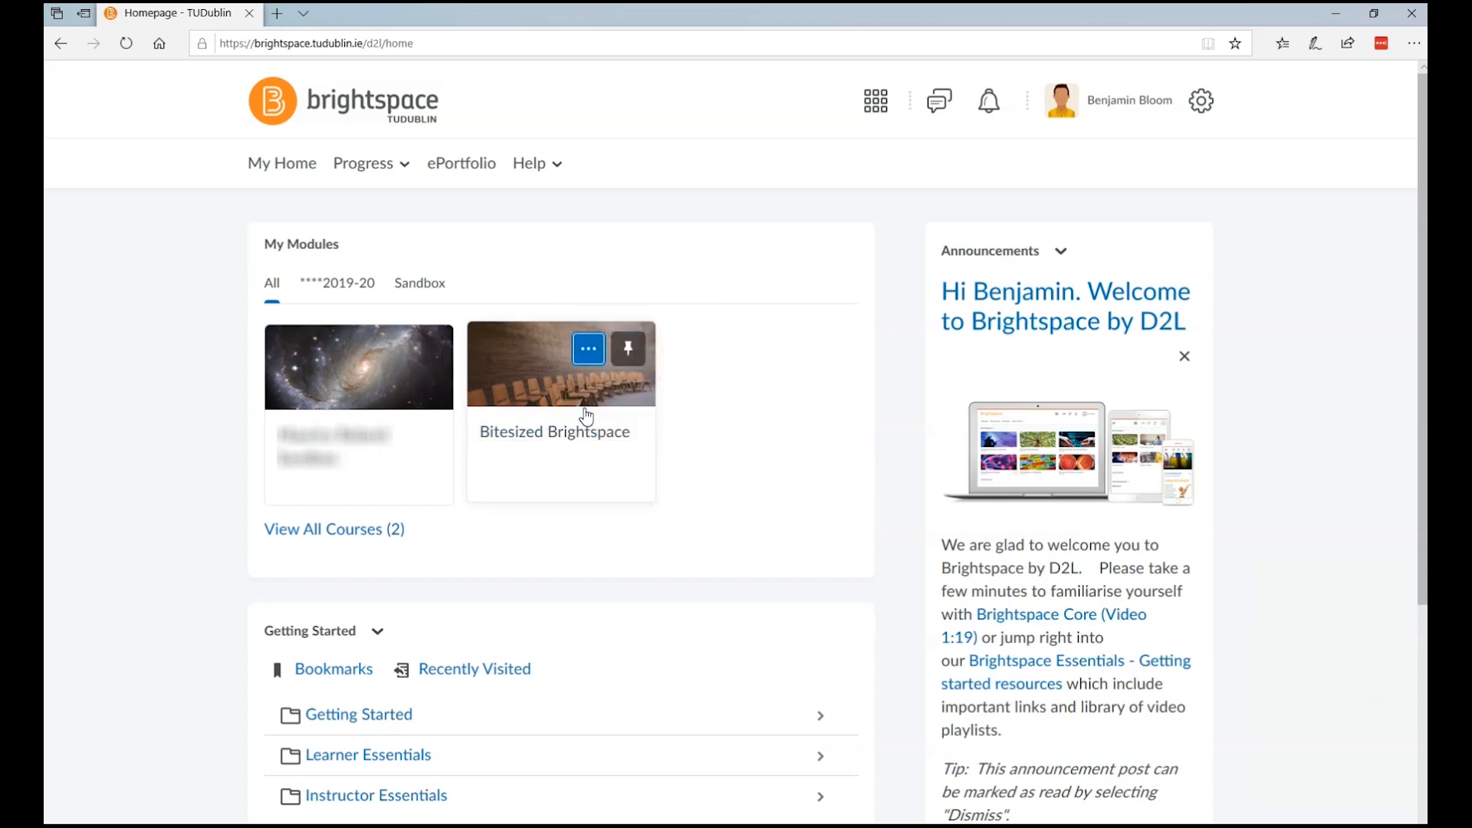
pyautogui.moveTo(626, 356)
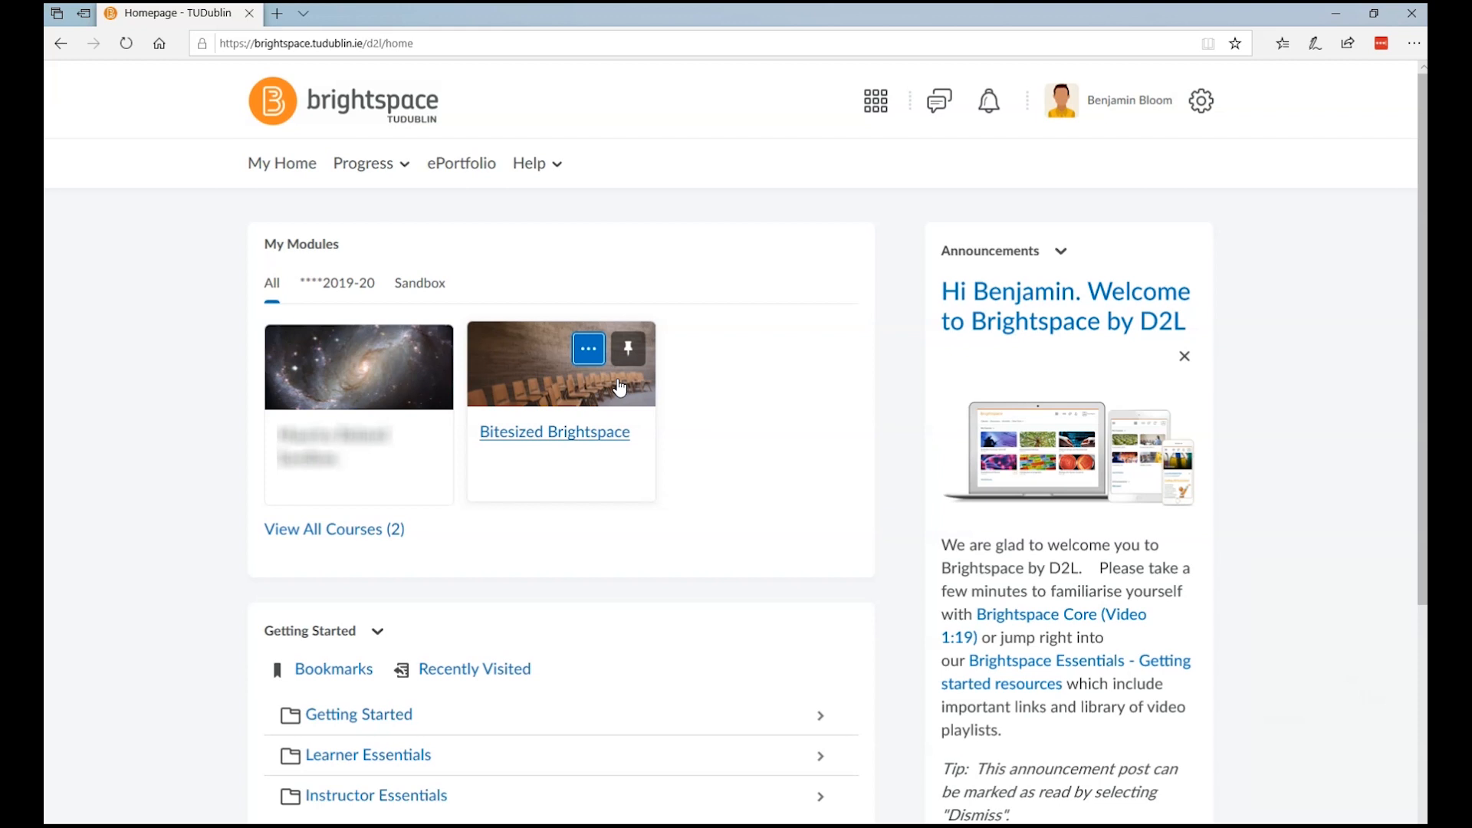
pyautogui.click(875, 100)
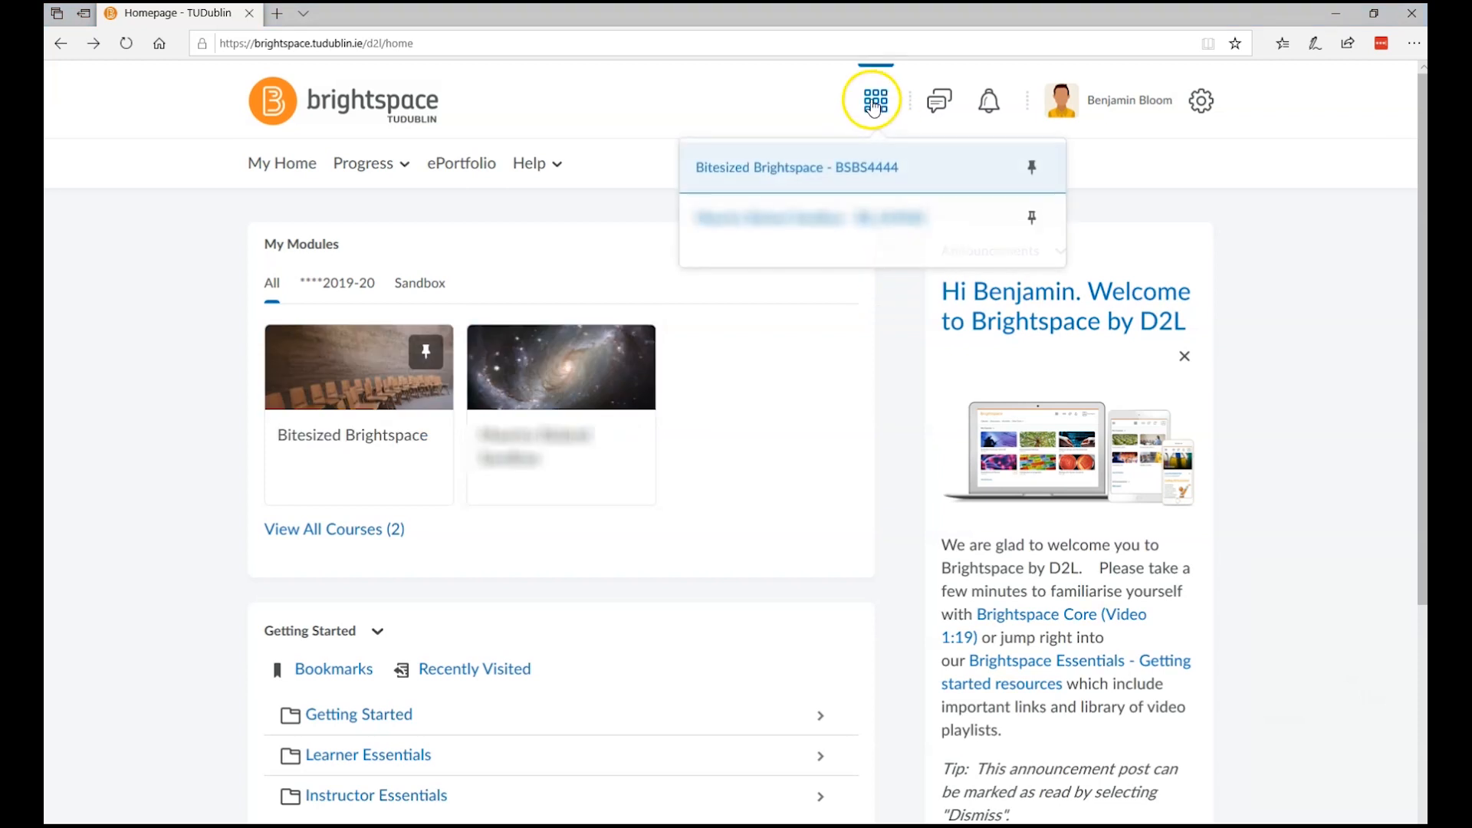
pyautogui.moveTo(431, 281)
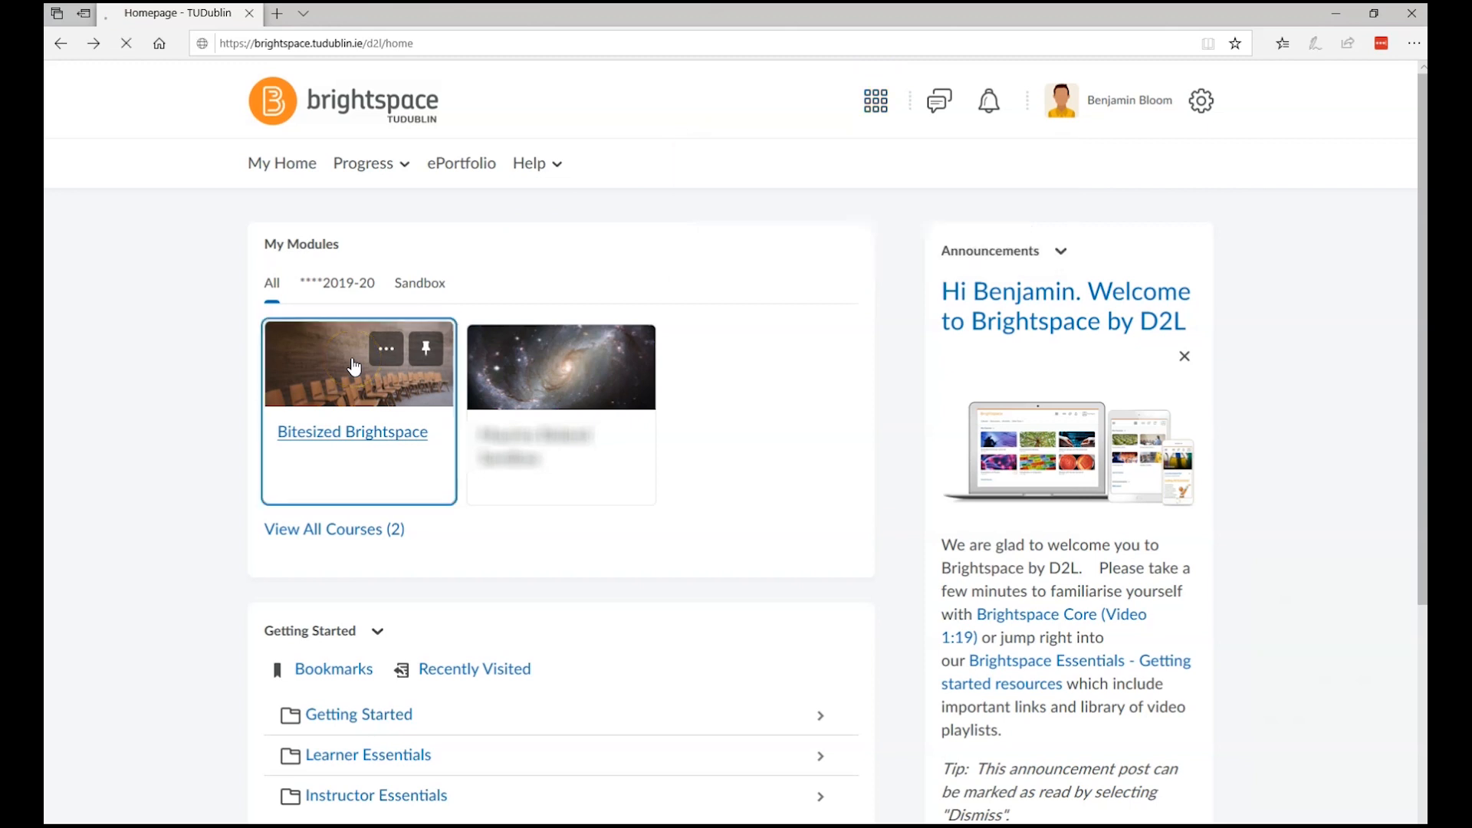
# Open the Bitesized Brightspace module and scroll through its Introduction and Getting around units.
pyautogui.click(352, 432)
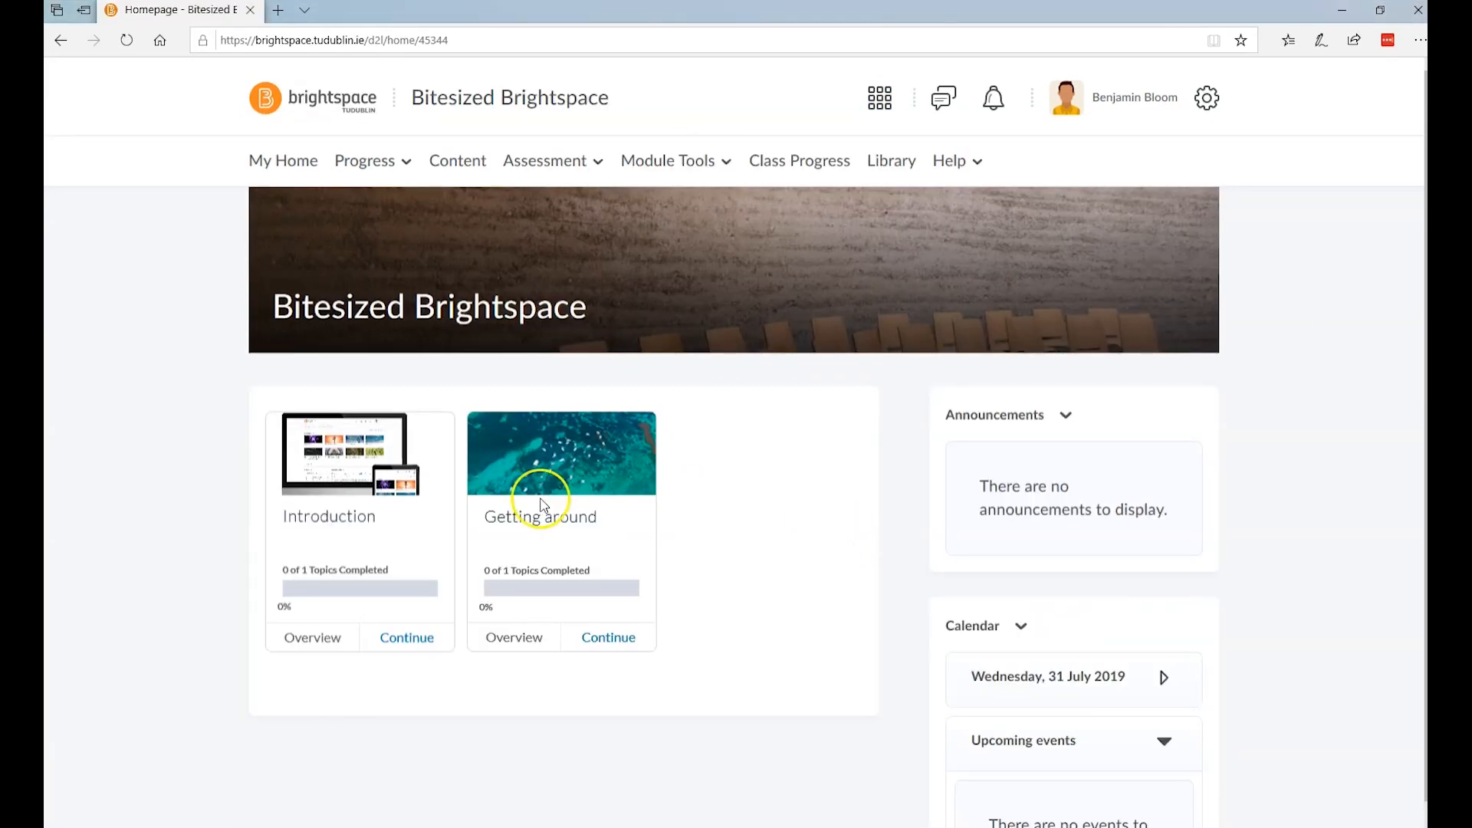
pyautogui.moveTo(1031, 503)
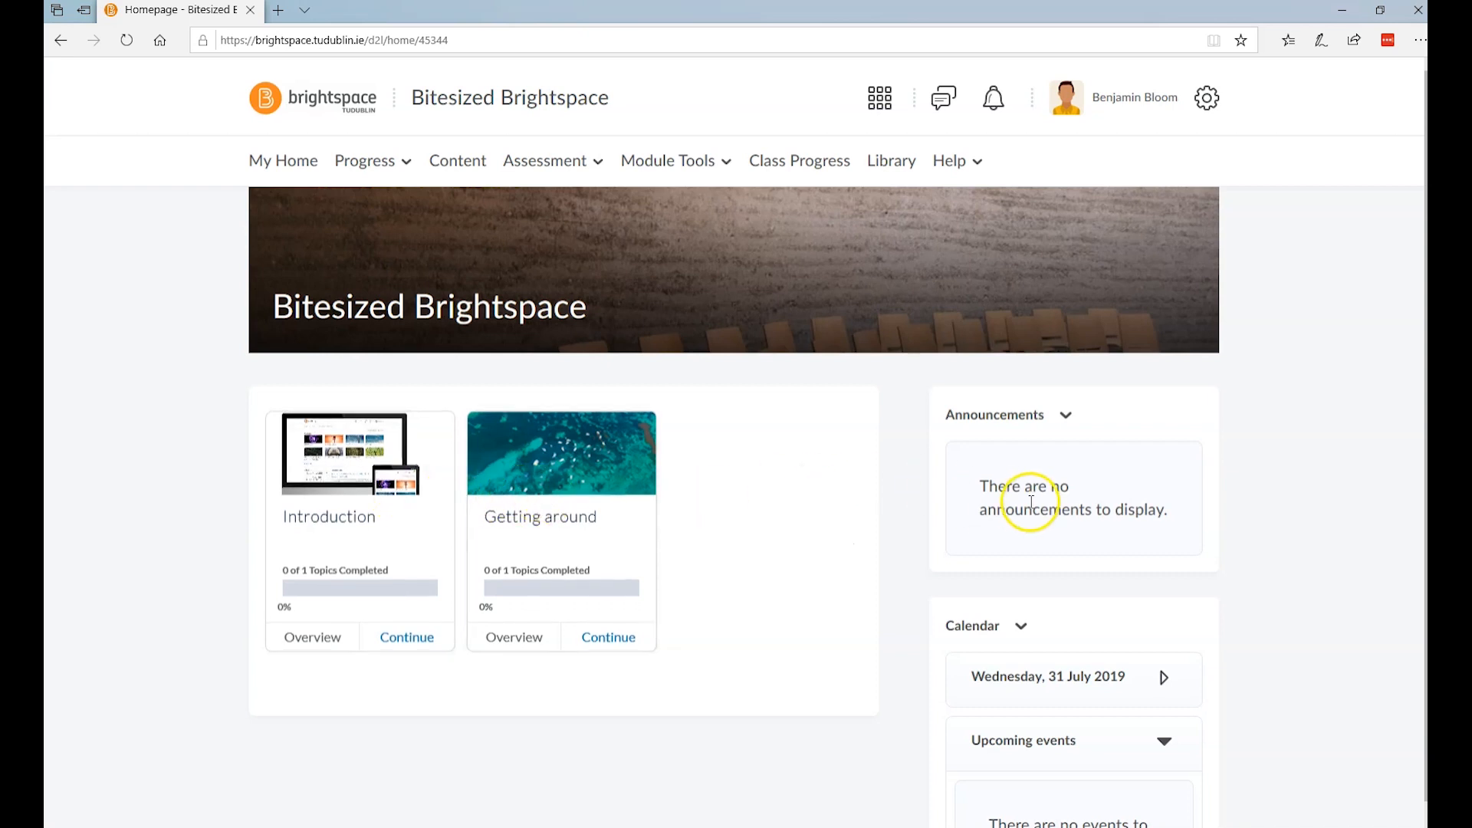
pyautogui.scroll(-3)
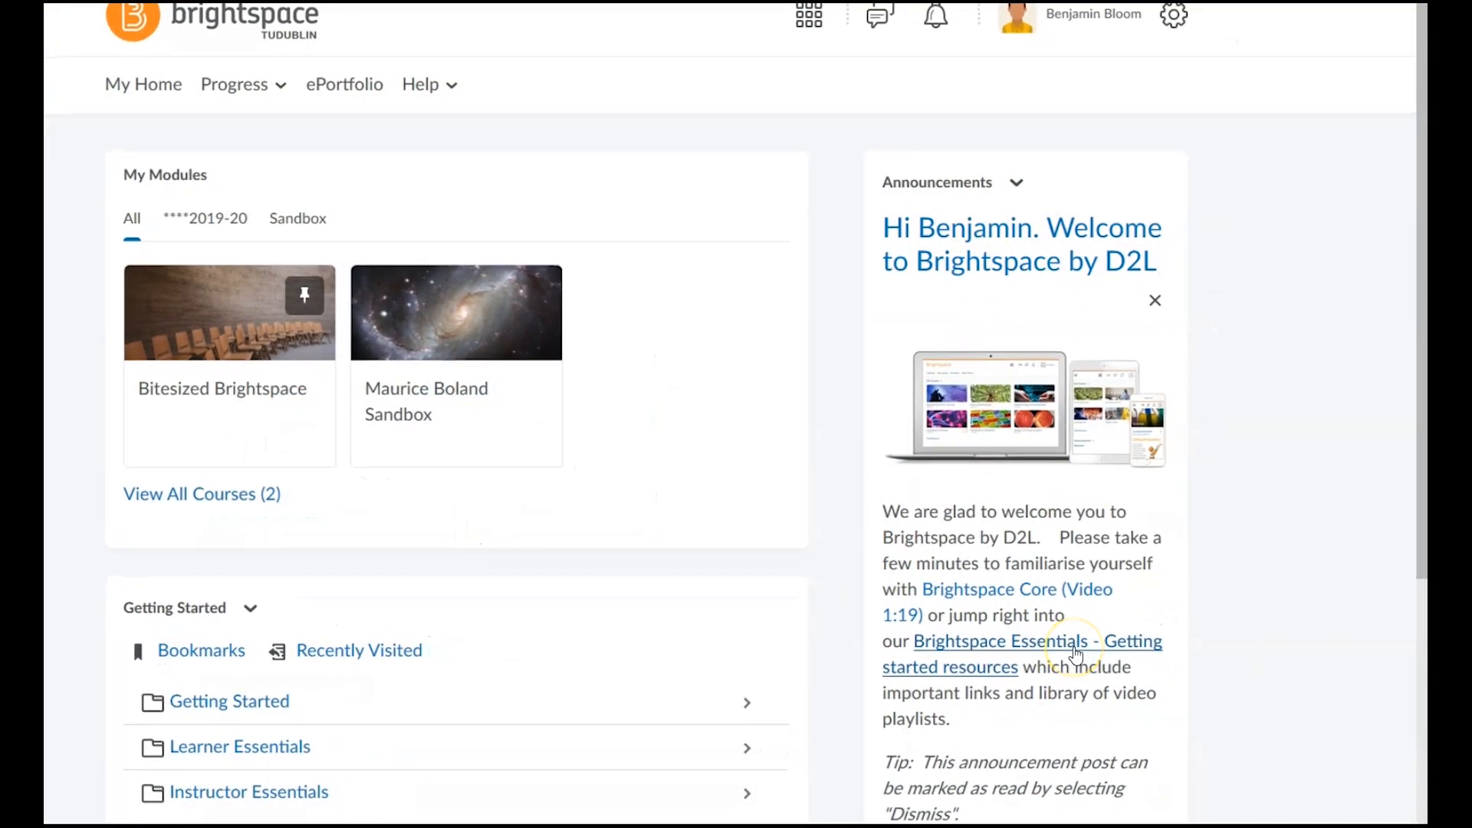
# Scroll through the homepage, then log out from the account menu.
pyautogui.scroll(-3)
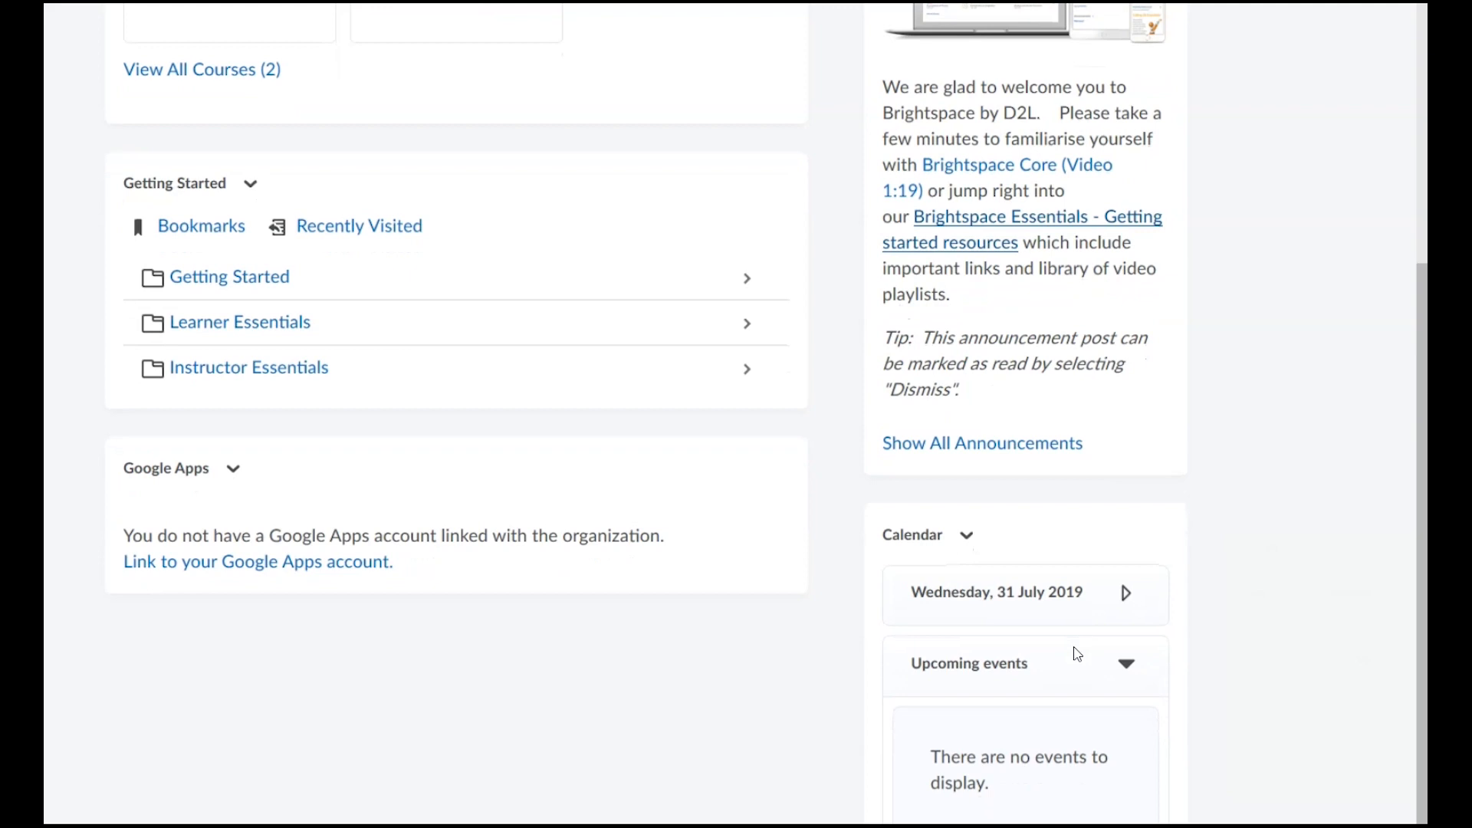
pyautogui.scroll(3)
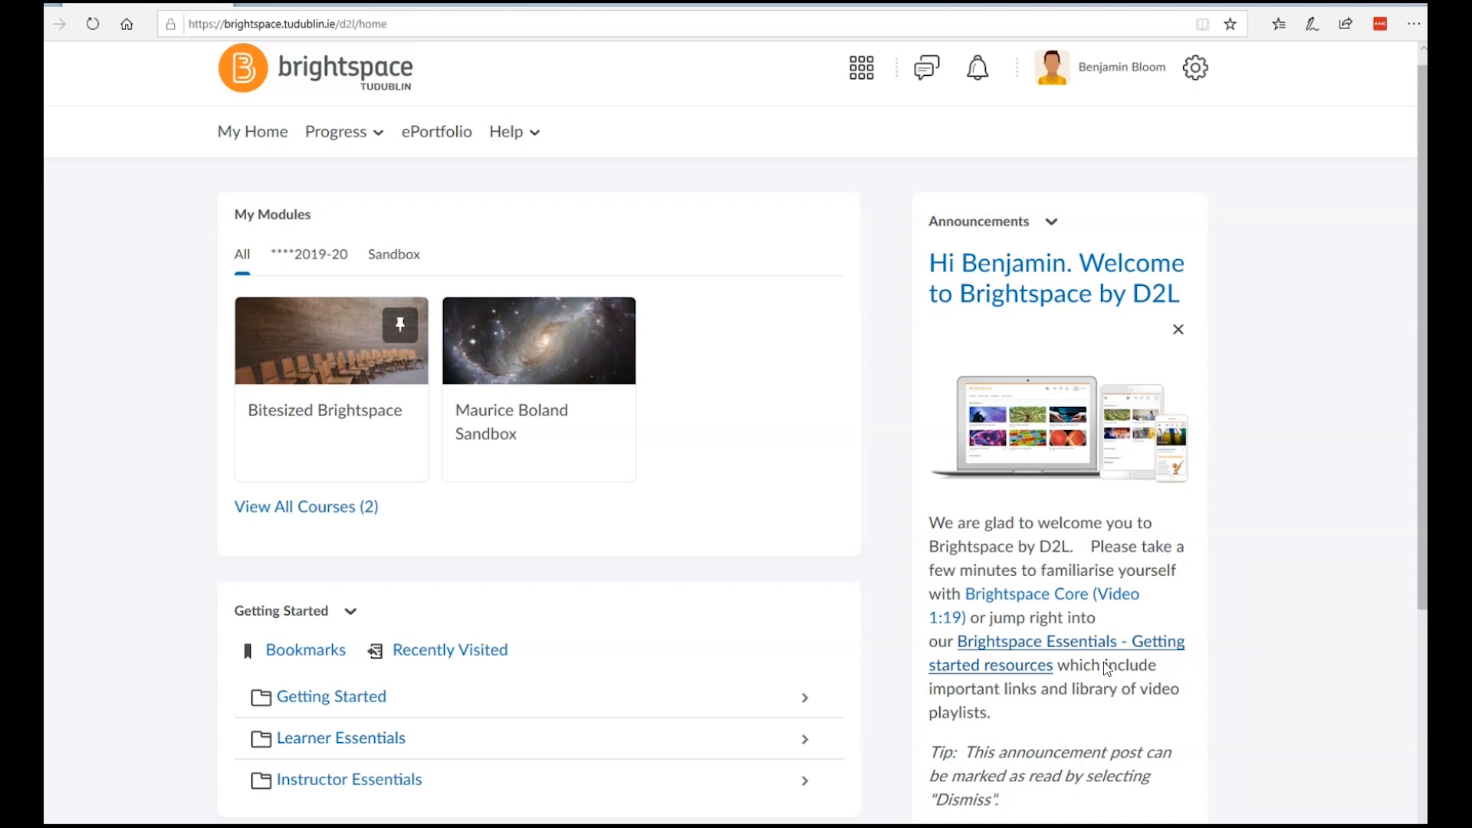
pyautogui.scroll(-3)
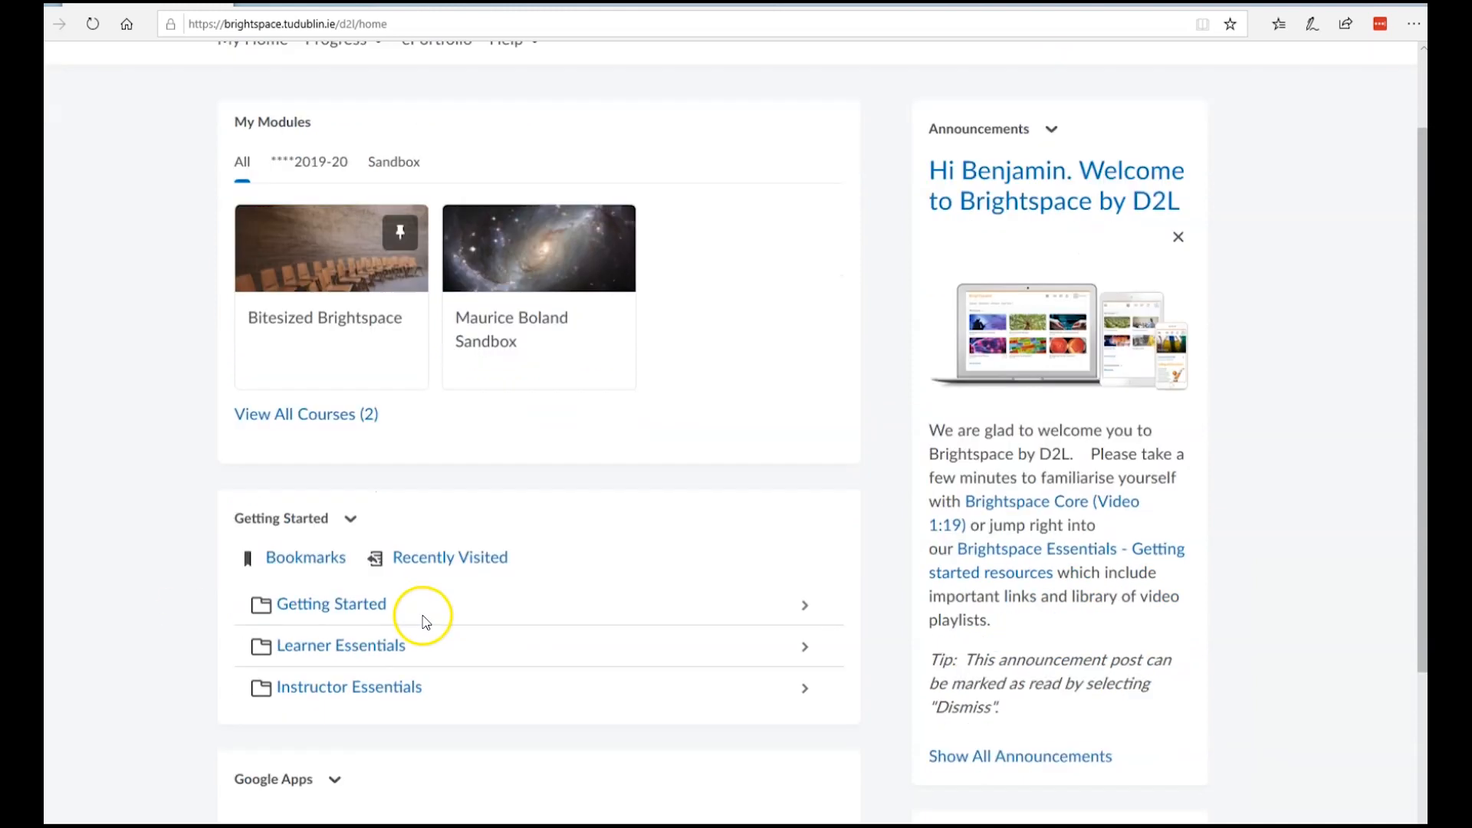
pyautogui.scroll(-3)
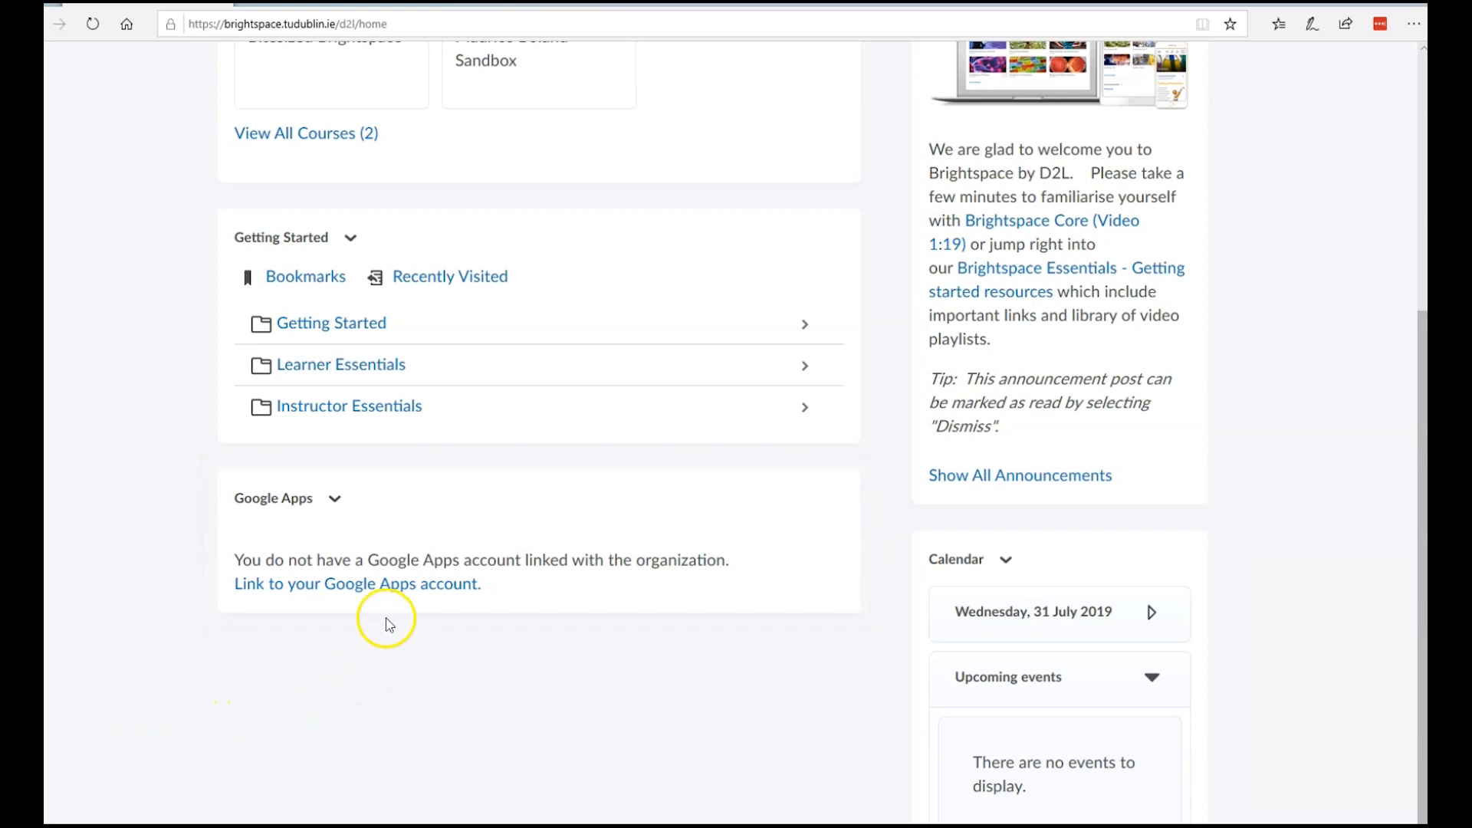
pyautogui.moveTo(383, 596)
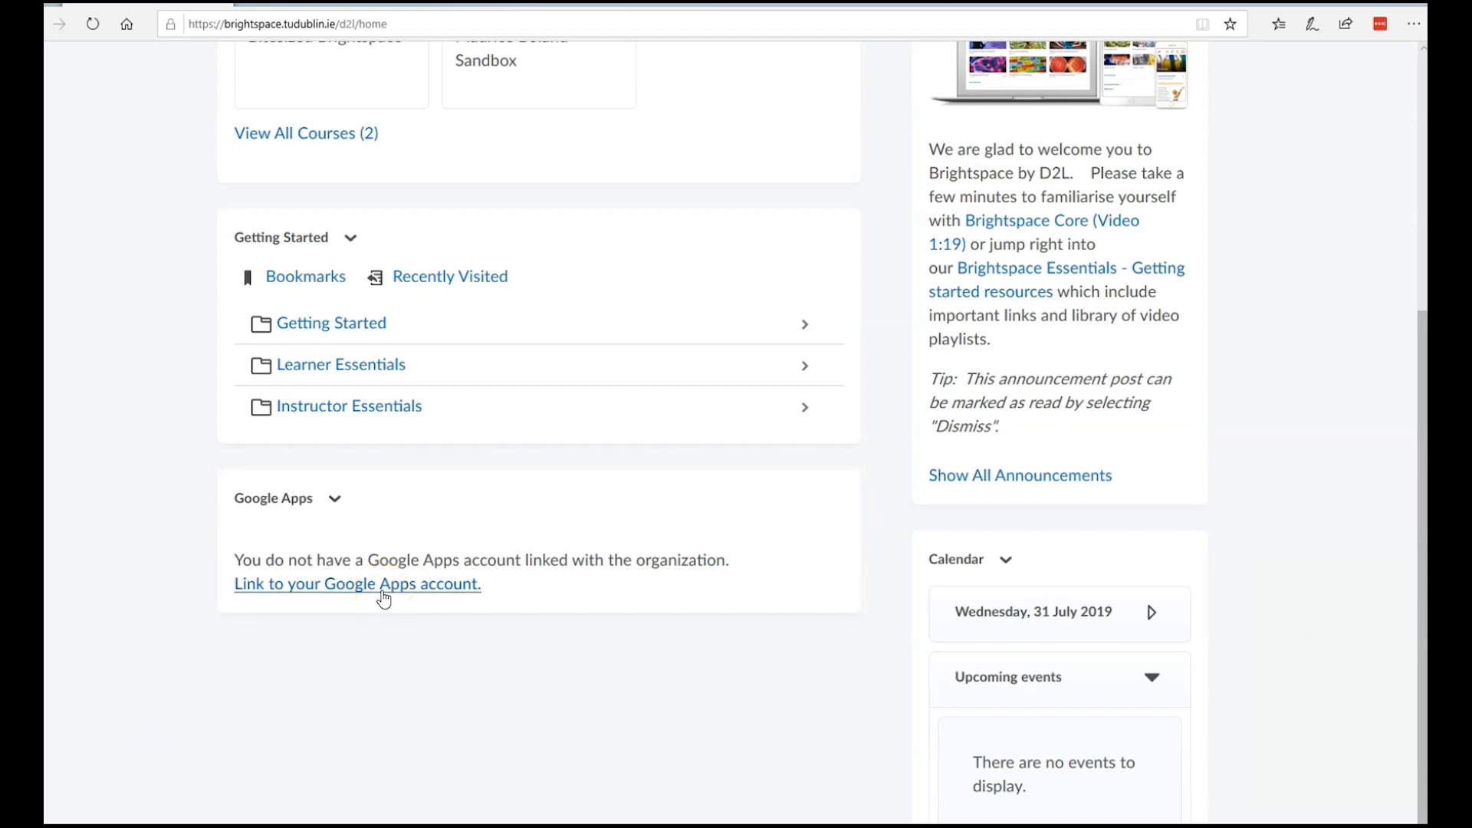
pyautogui.click(1122, 82)
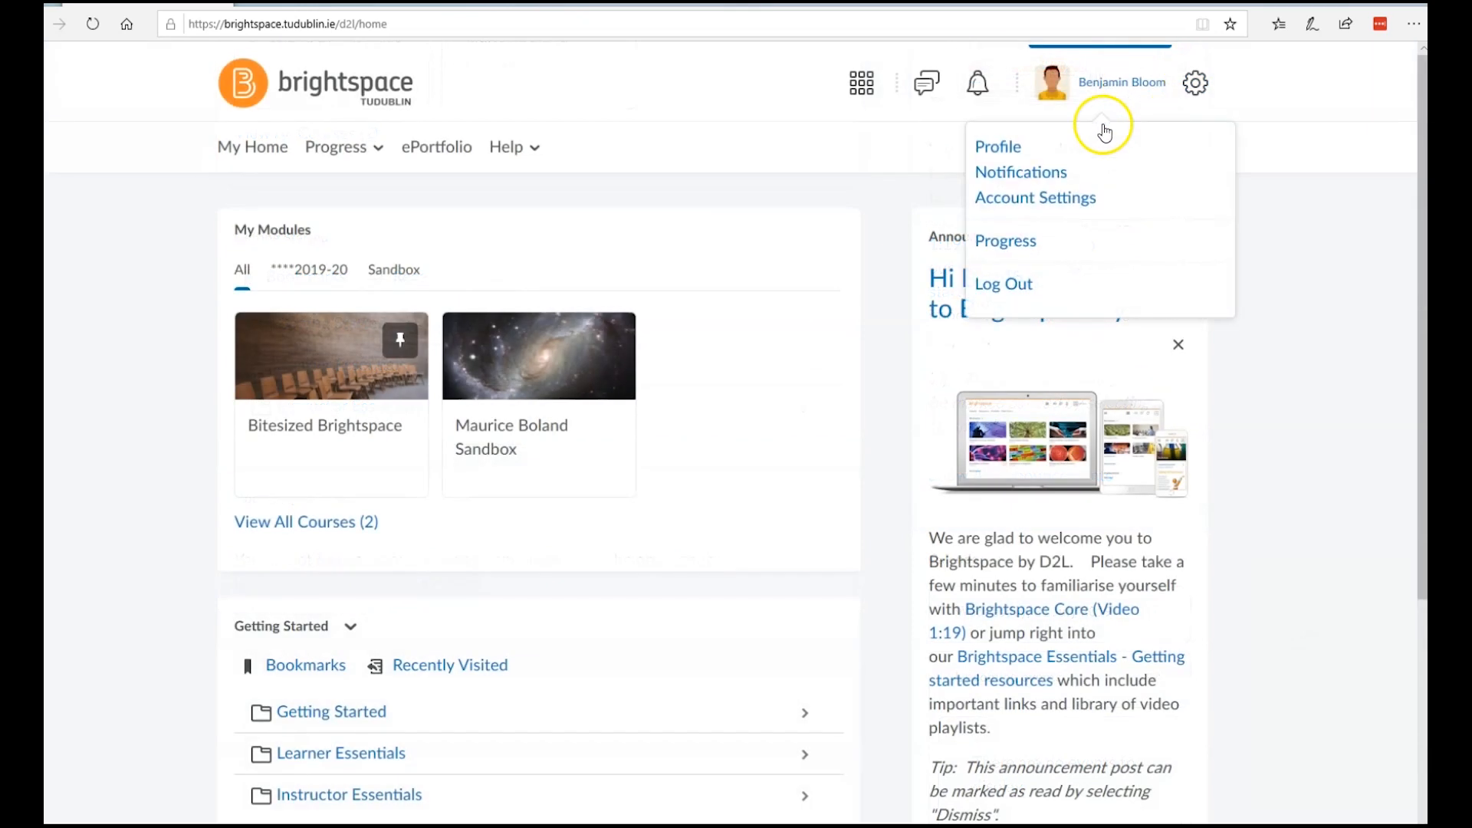
pyautogui.click(1003, 284)
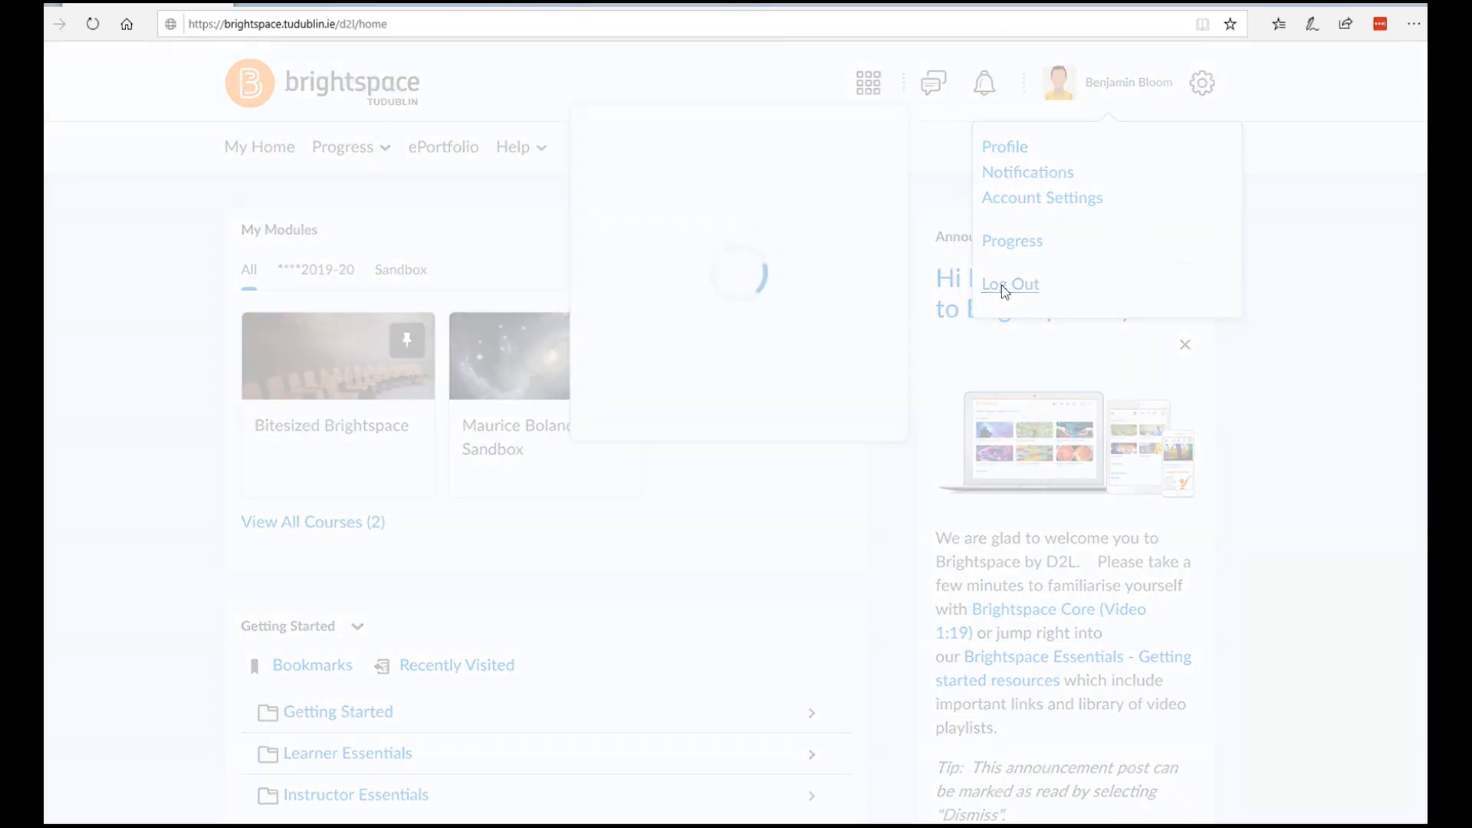
pyautogui.click(1010, 284)
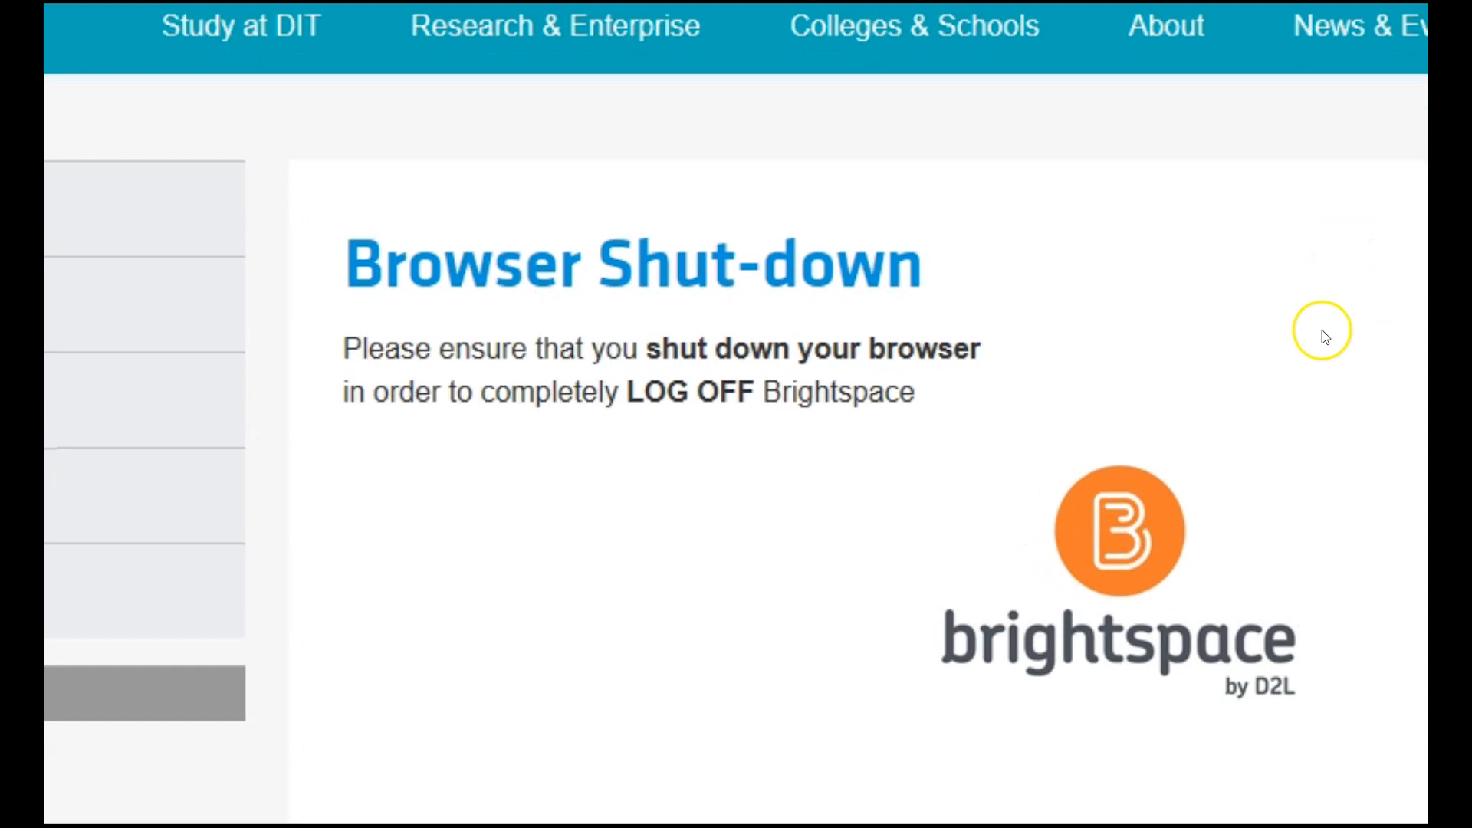